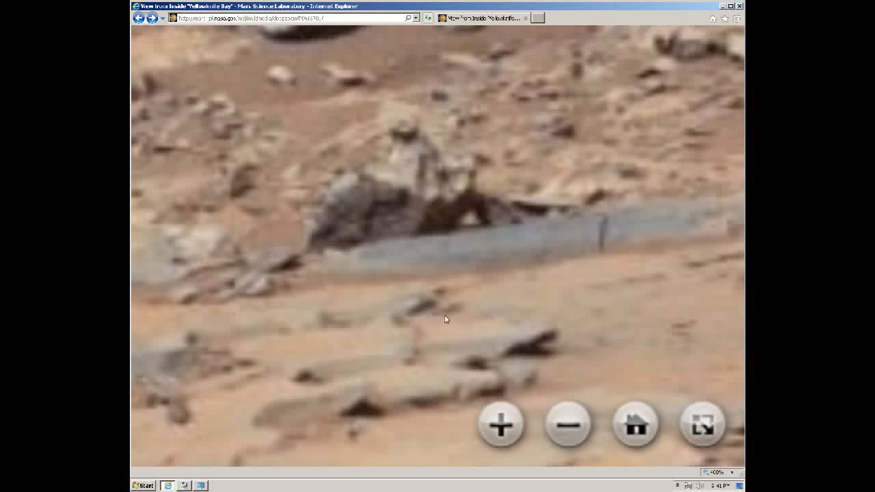
pyautogui.moveTo(459, 403)
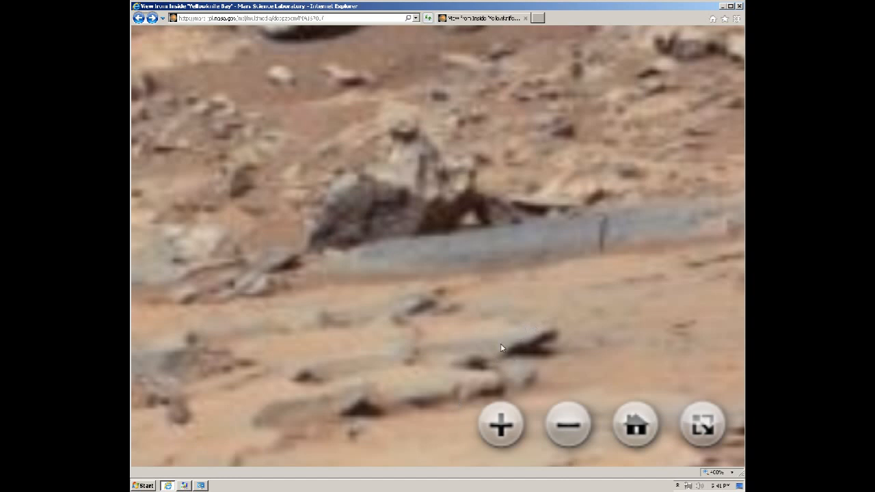
pyautogui.moveTo(426, 332)
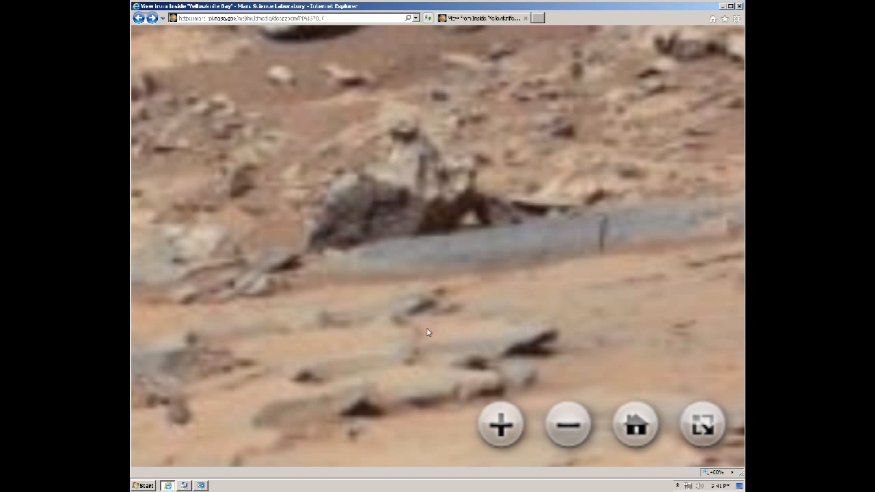
# Zoom out two levels so the statue-like rock and surrounding ground come into view.
pyautogui.click(568, 425)
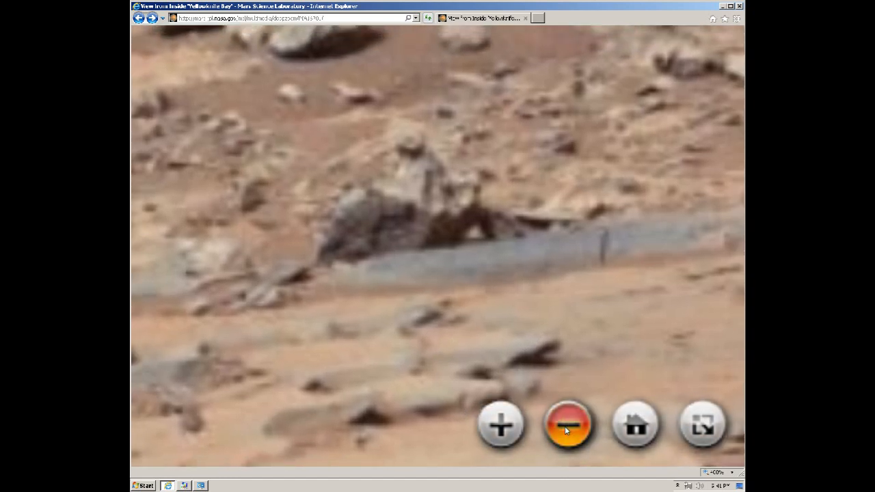
pyautogui.click(569, 426)
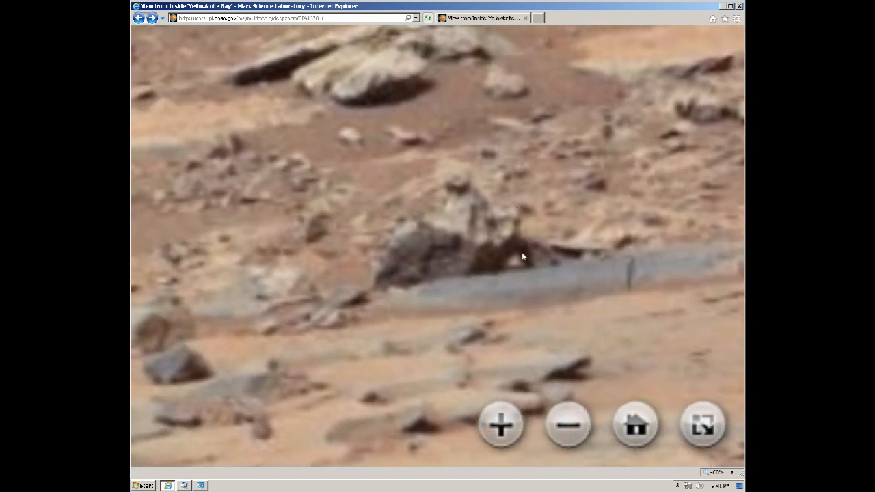
pyautogui.moveTo(513, 221)
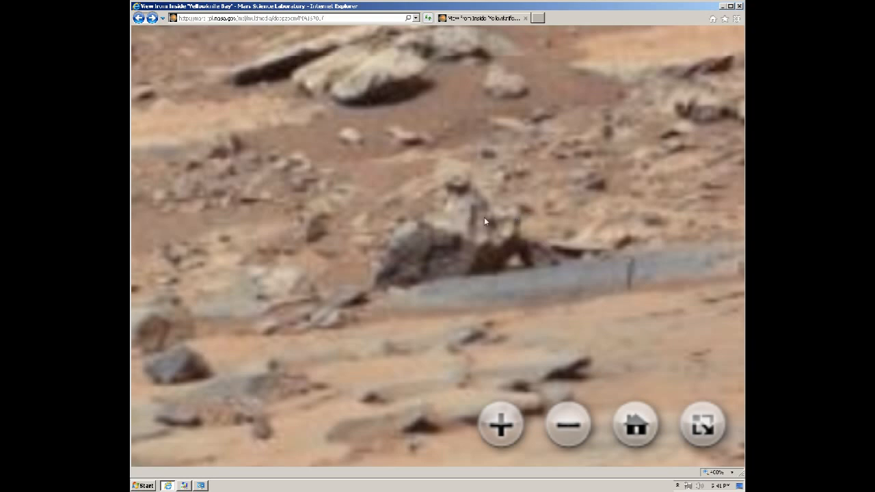
pyautogui.moveTo(509, 252)
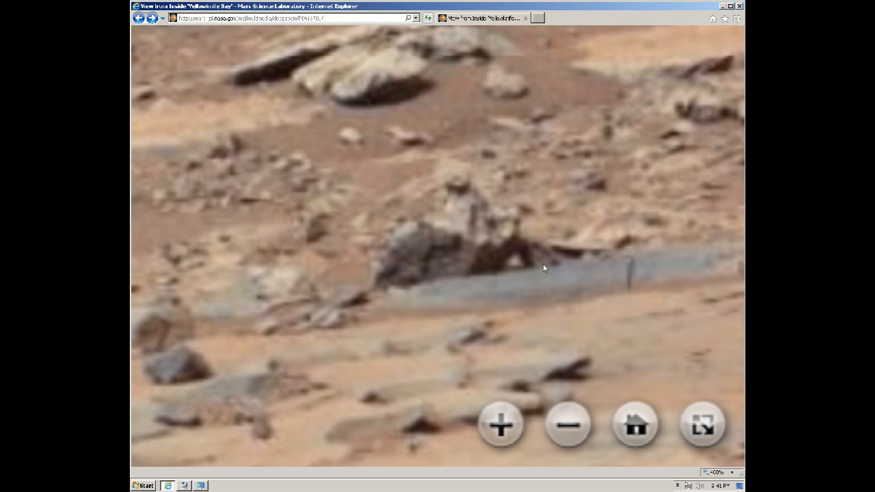
pyautogui.moveTo(465, 268)
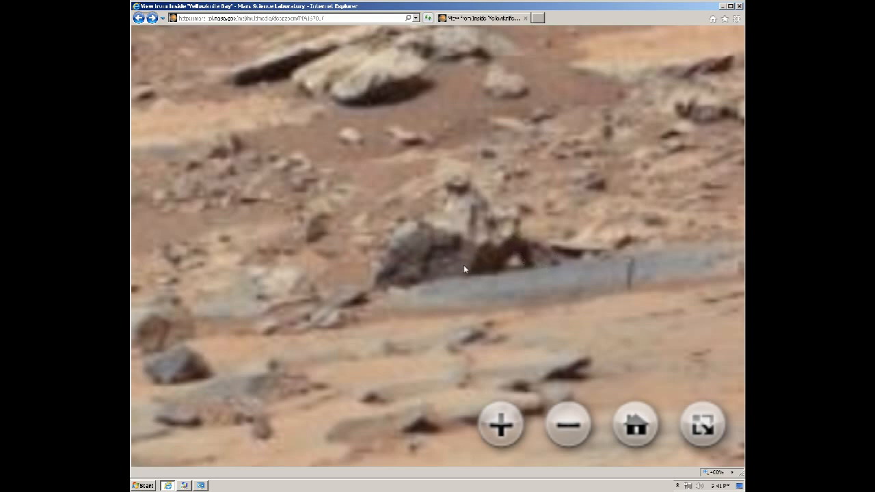
pyautogui.moveTo(443, 227)
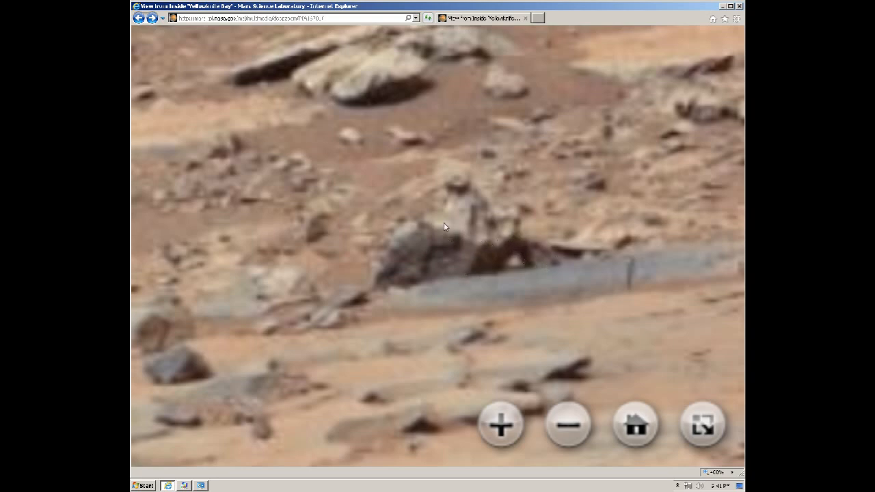
pyautogui.moveTo(402, 218)
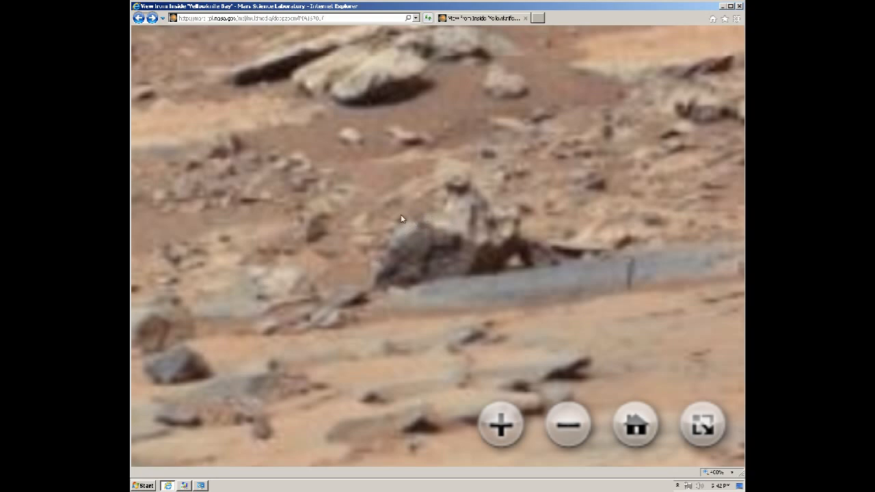
pyautogui.moveTo(396, 193)
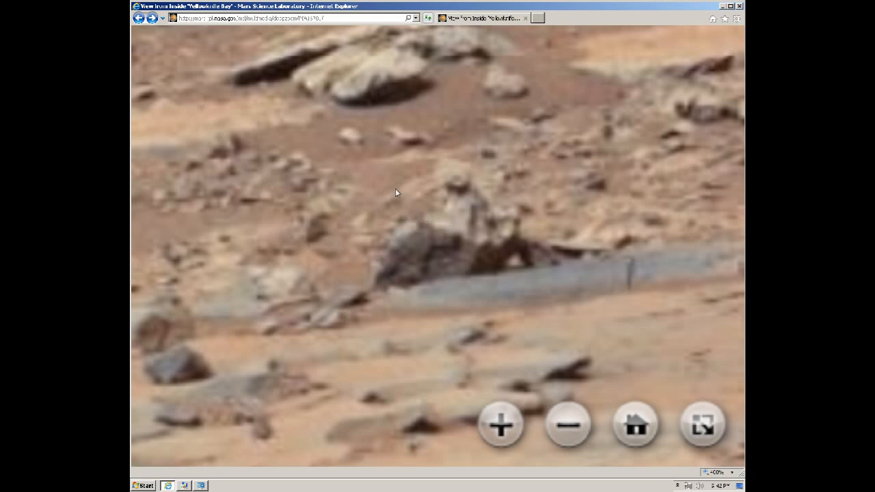
pyautogui.moveTo(440, 184)
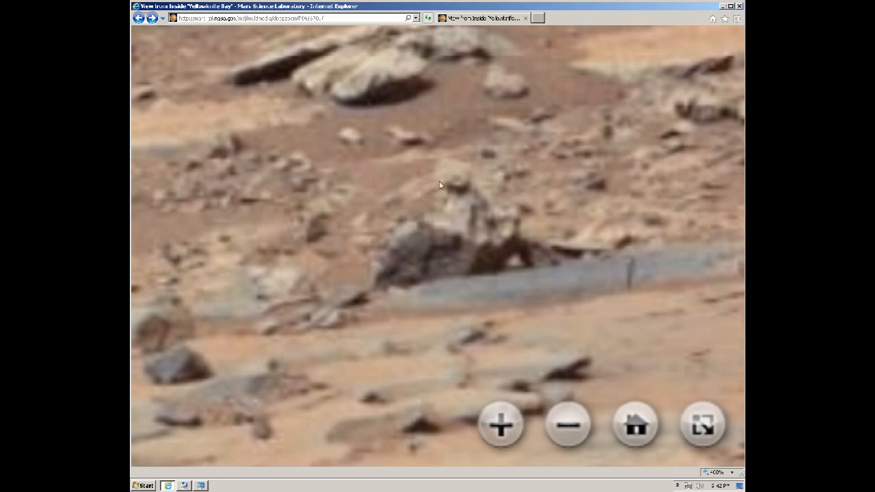
pyautogui.moveTo(489, 181)
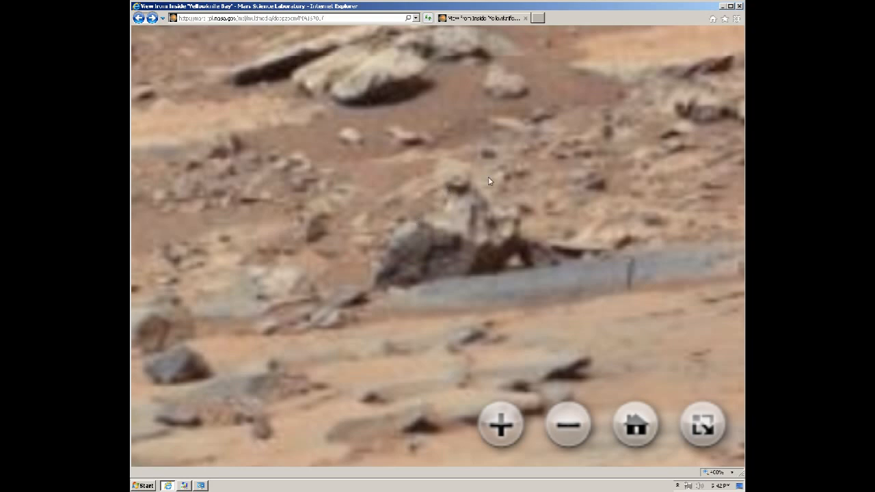
pyautogui.moveTo(454, 178)
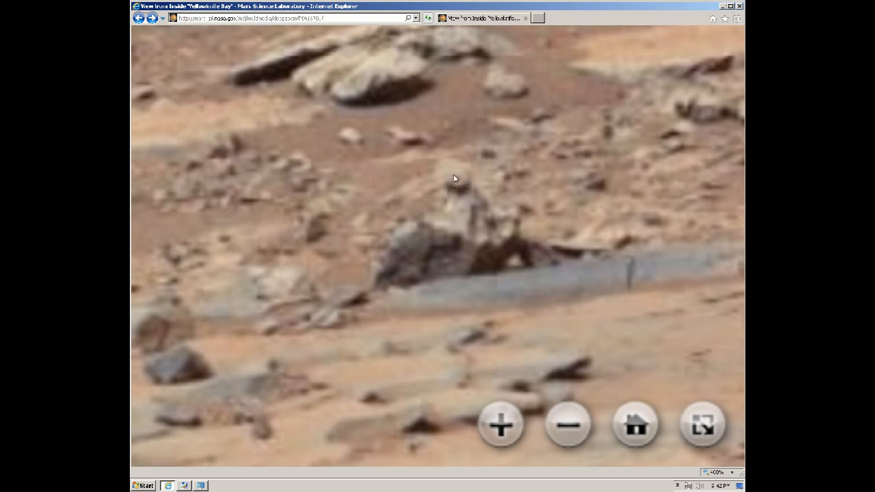
pyautogui.moveTo(526, 298)
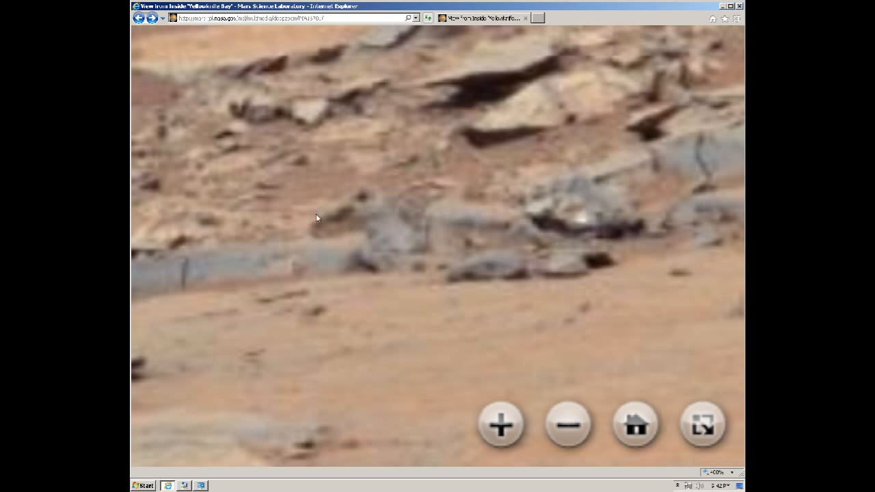
pyautogui.moveTo(416, 255)
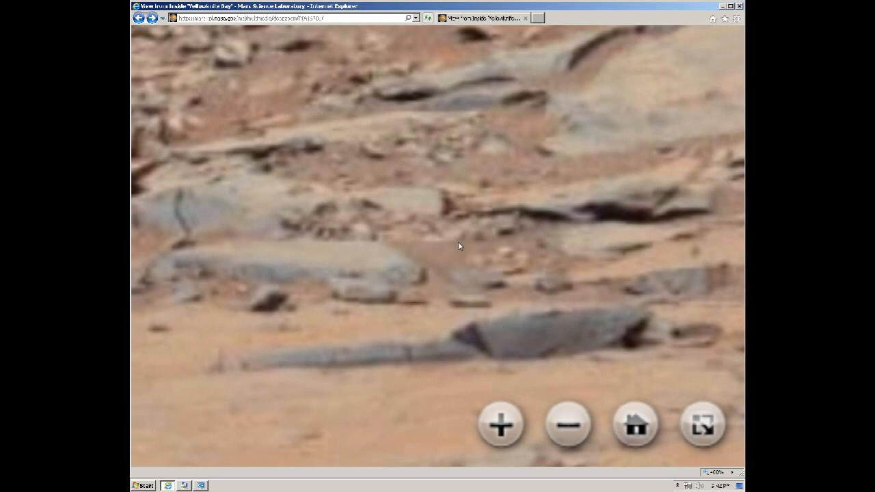
pyautogui.moveTo(441, 312)
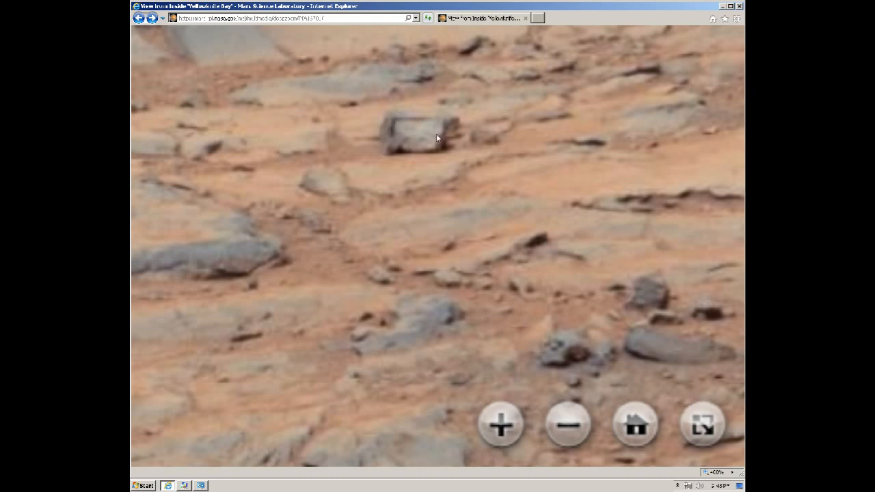
pyautogui.moveTo(432, 123)
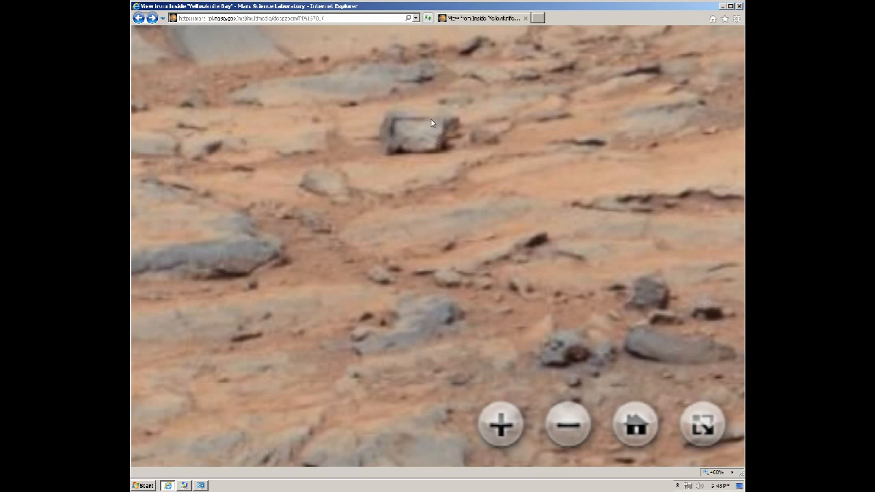
pyautogui.moveTo(421, 119)
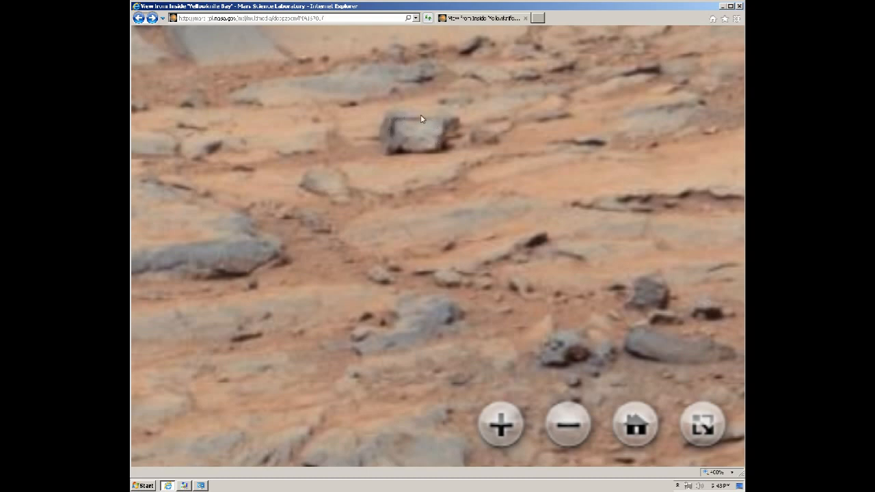
pyautogui.moveTo(394, 123)
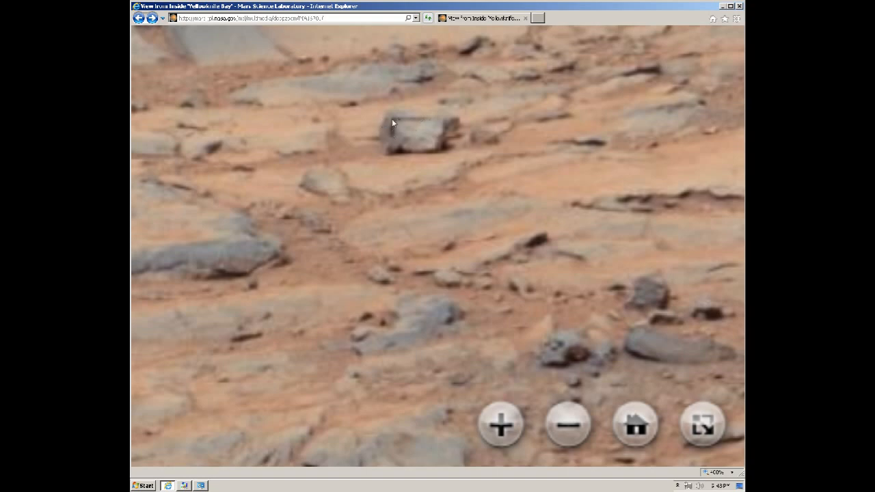
pyautogui.moveTo(432, 136)
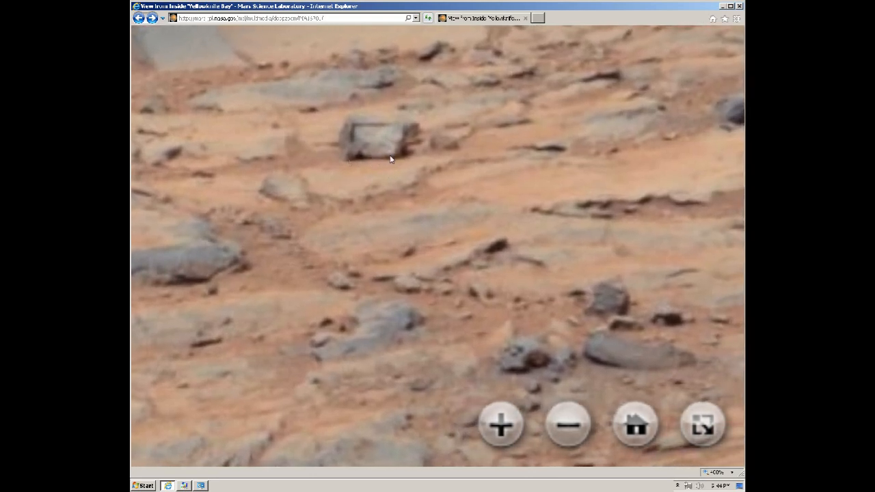
pyautogui.moveTo(350, 153)
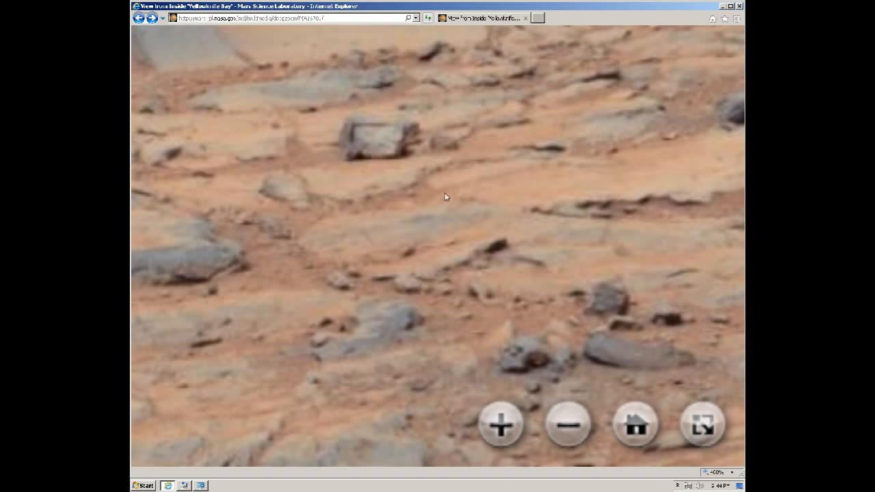
pyautogui.moveTo(426, 181)
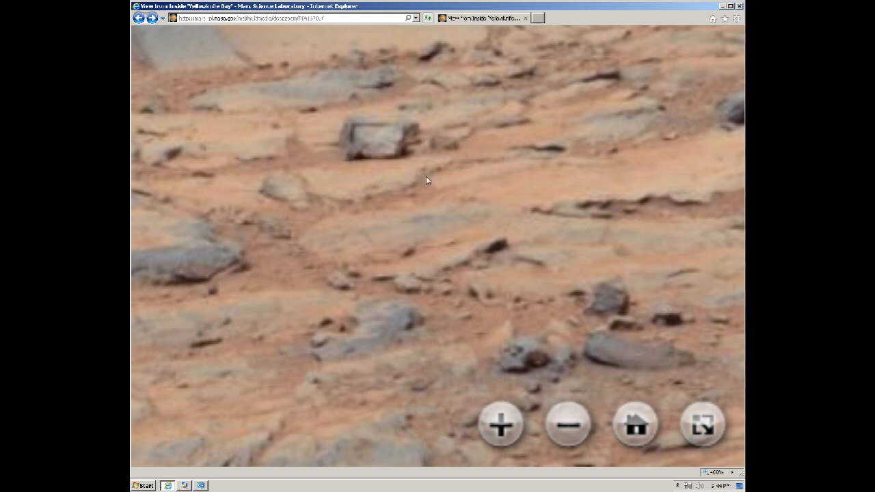
pyautogui.moveTo(402, 205)
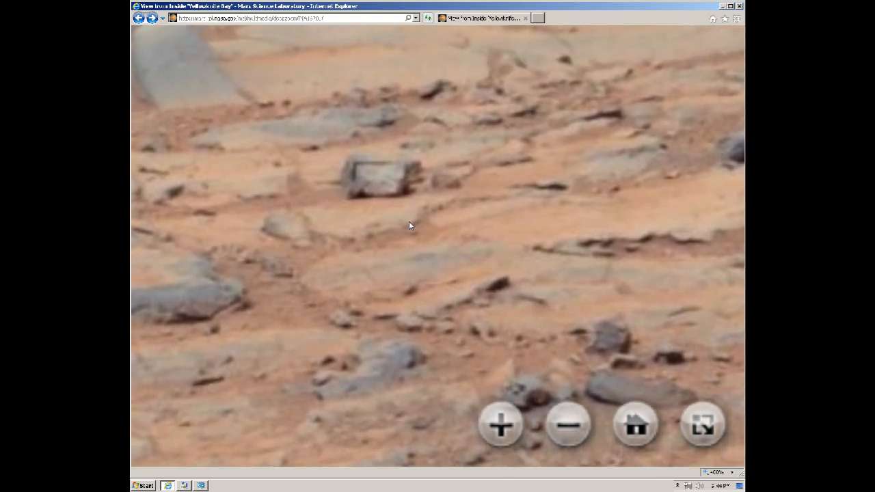
pyautogui.moveTo(410, 221)
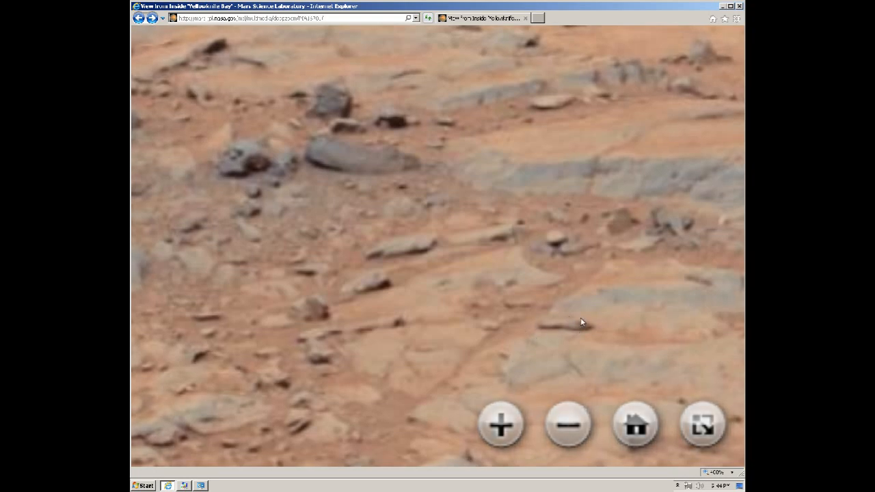
pyautogui.moveTo(591, 327)
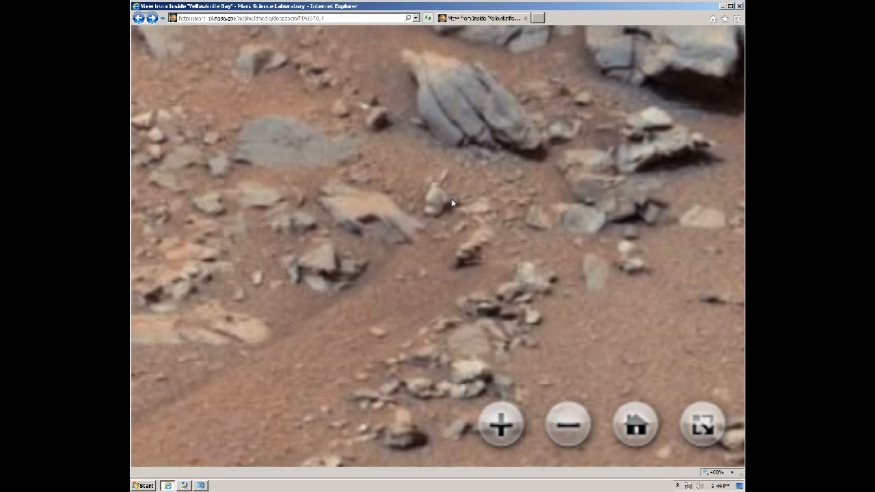
pyautogui.moveTo(422, 200)
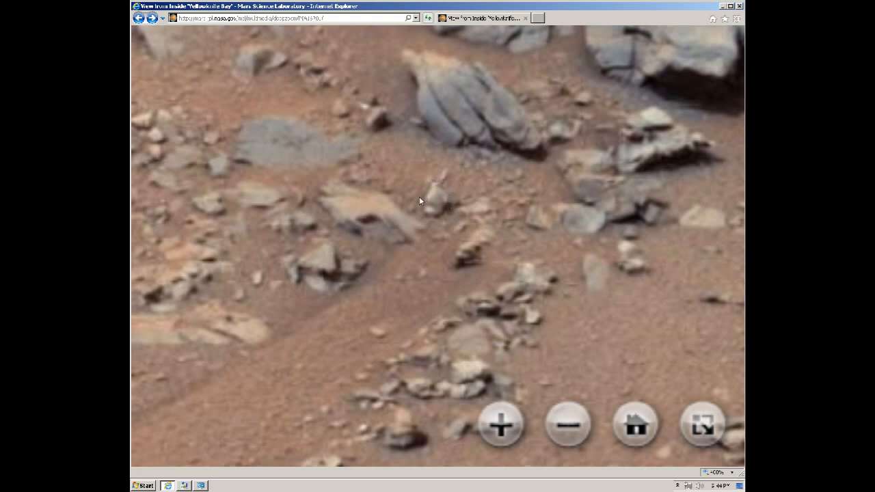
pyautogui.moveTo(431, 181)
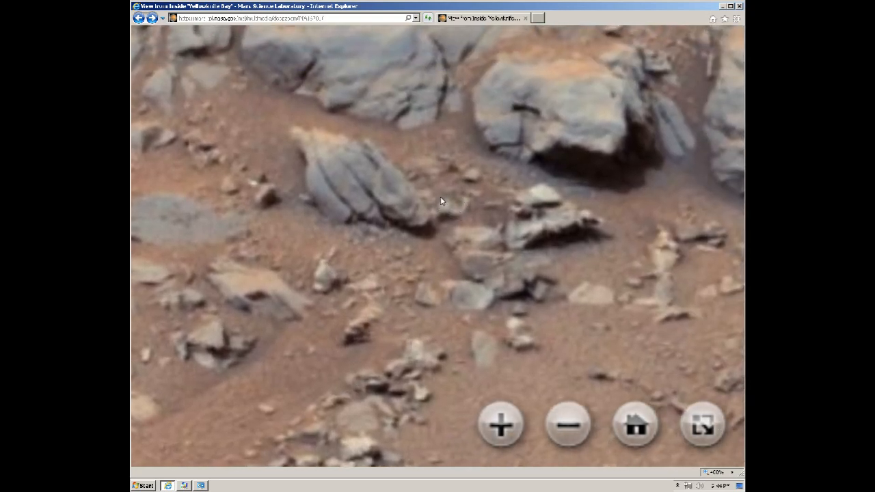
pyautogui.moveTo(458, 205)
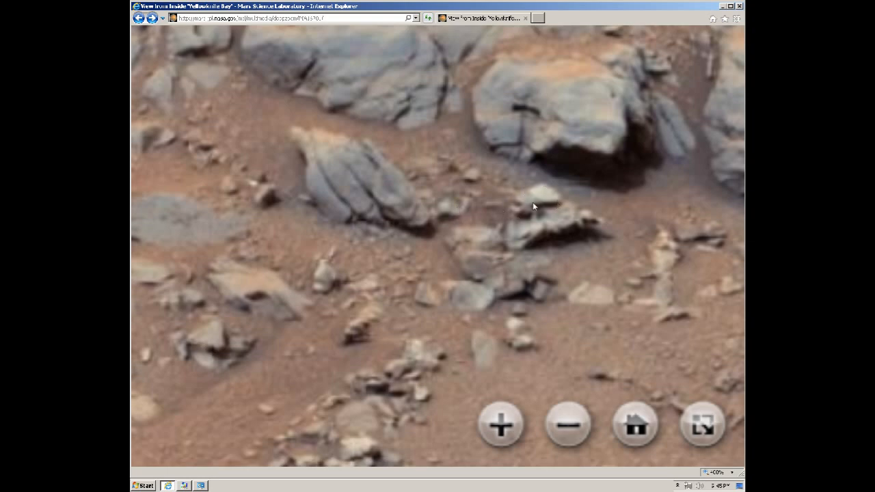
pyautogui.moveTo(507, 218)
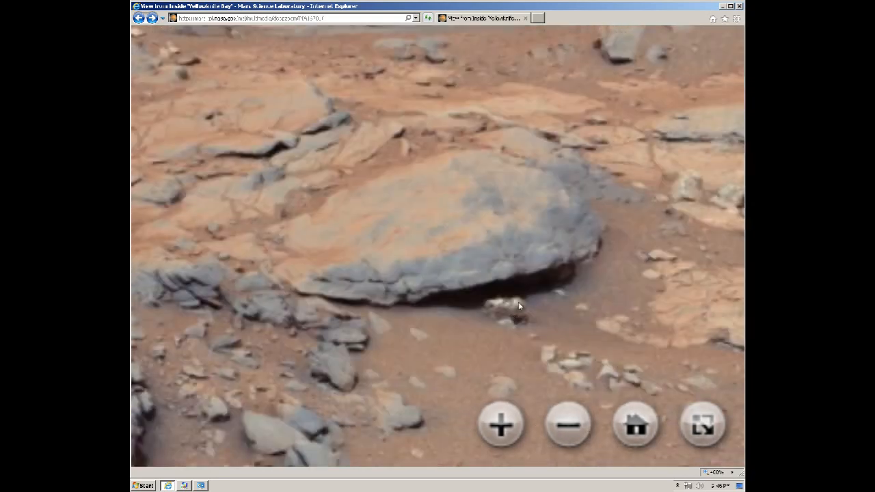
# Zoom in on the pale rock under the boulder, then back out to show the grey rock among the slabs.
pyautogui.click(501, 425)
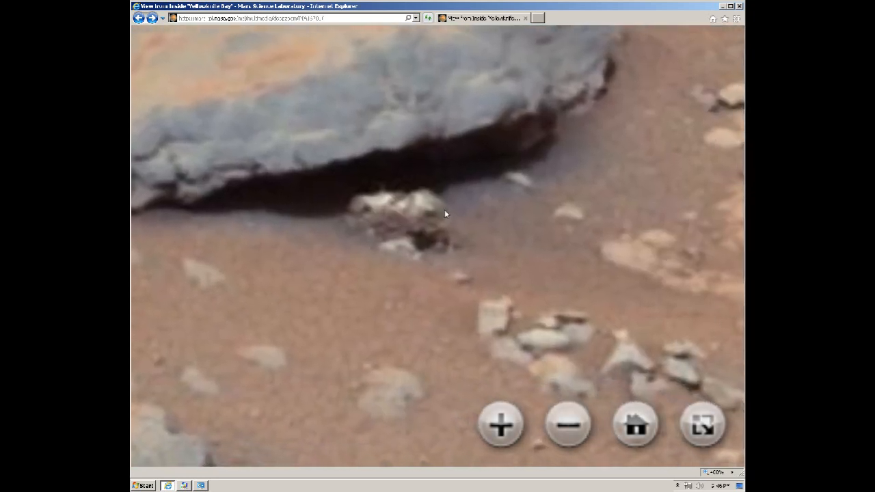
pyautogui.moveTo(376, 212)
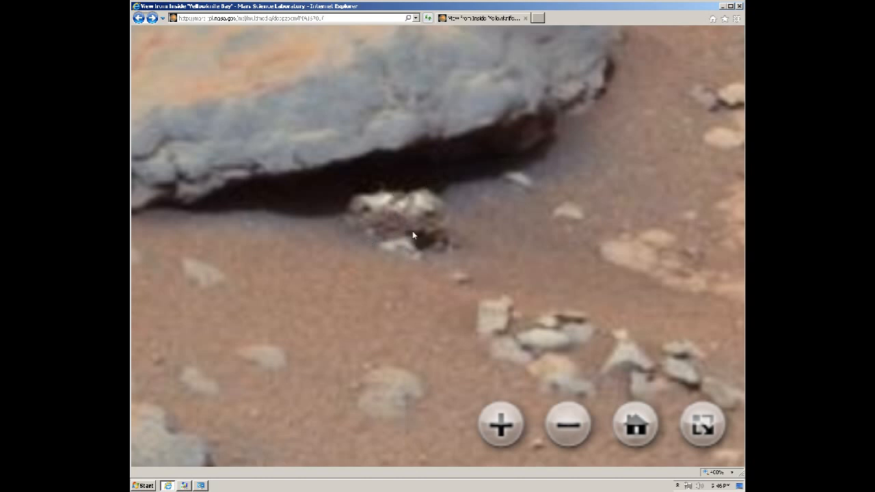
pyautogui.moveTo(410, 284)
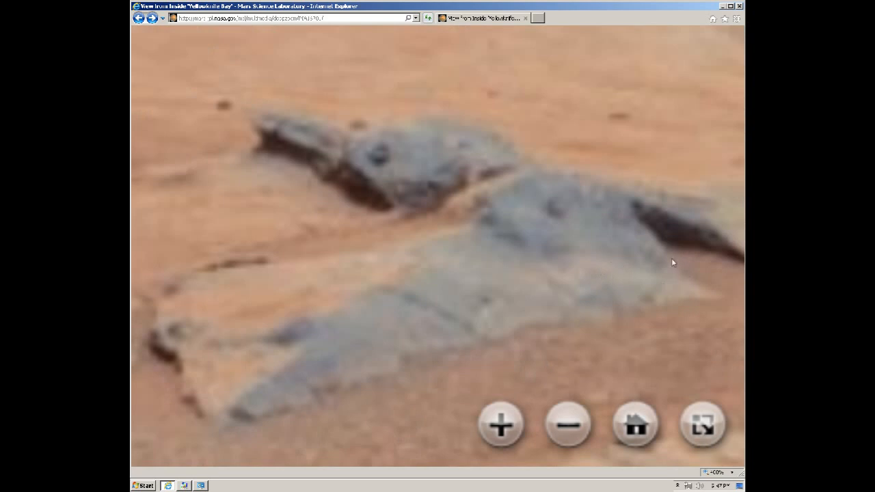
pyautogui.moveTo(383, 145)
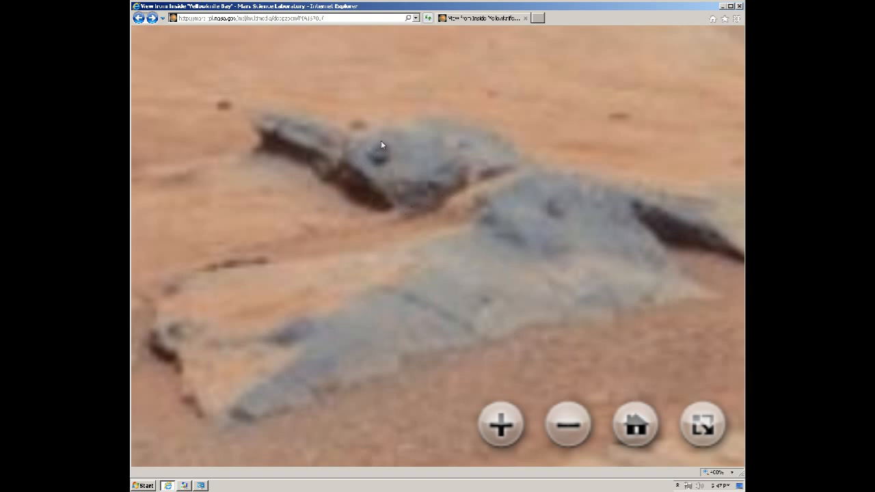
pyautogui.moveTo(342, 136)
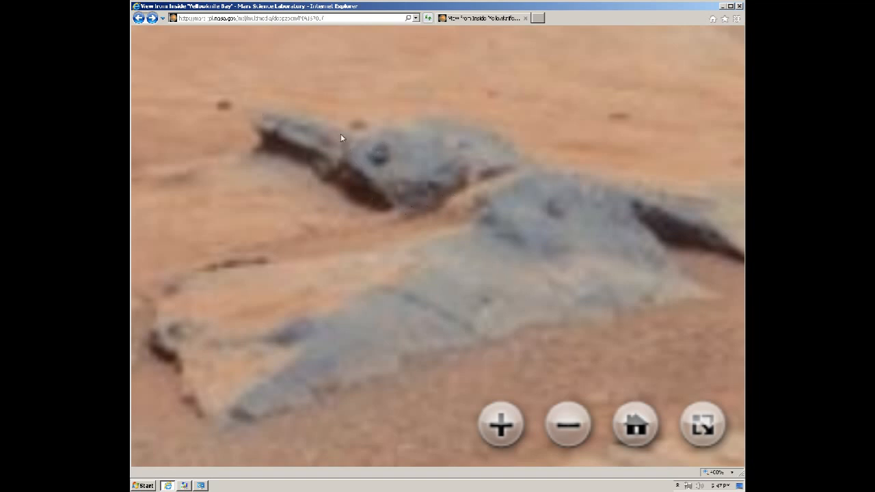
pyautogui.moveTo(451, 149)
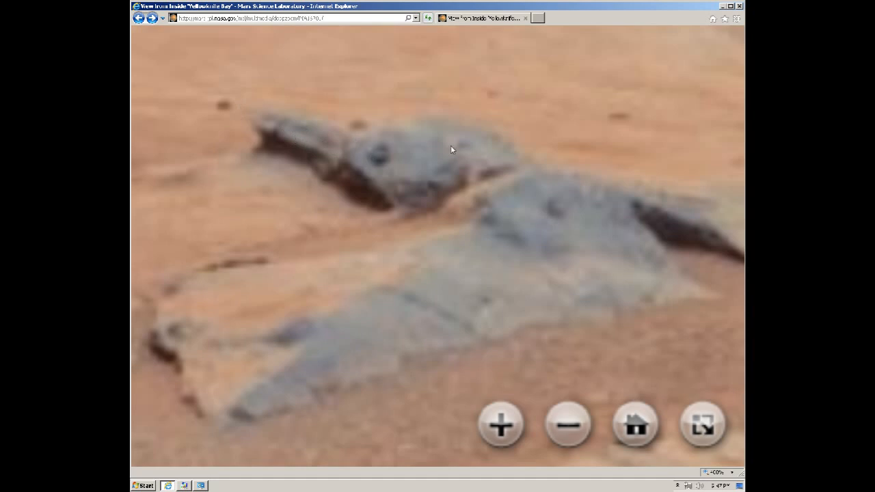
pyautogui.moveTo(632, 190)
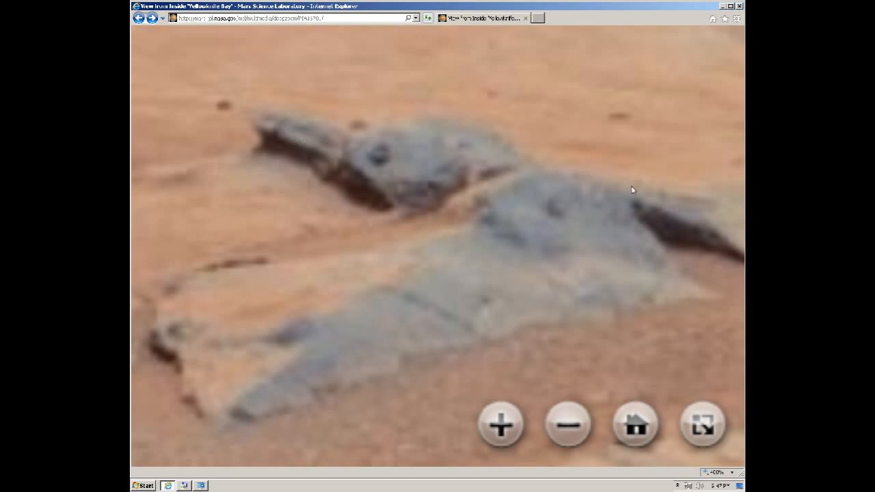
pyautogui.click(568, 424)
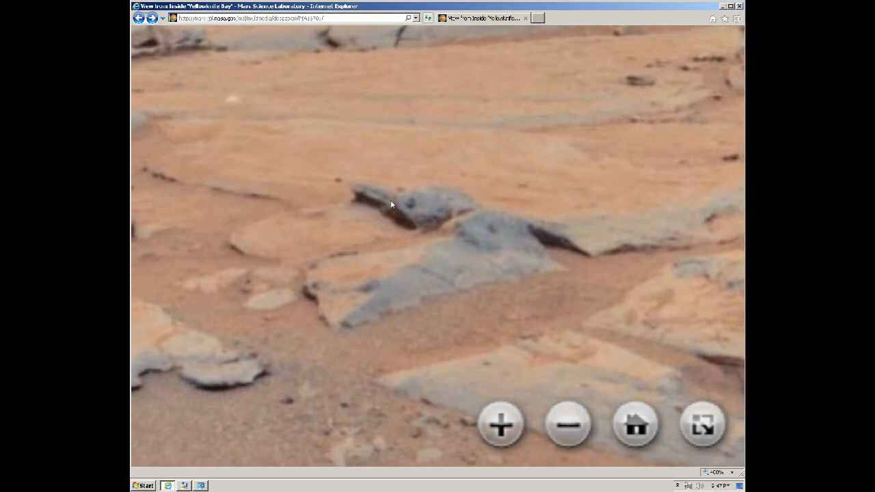
pyautogui.moveTo(501, 391)
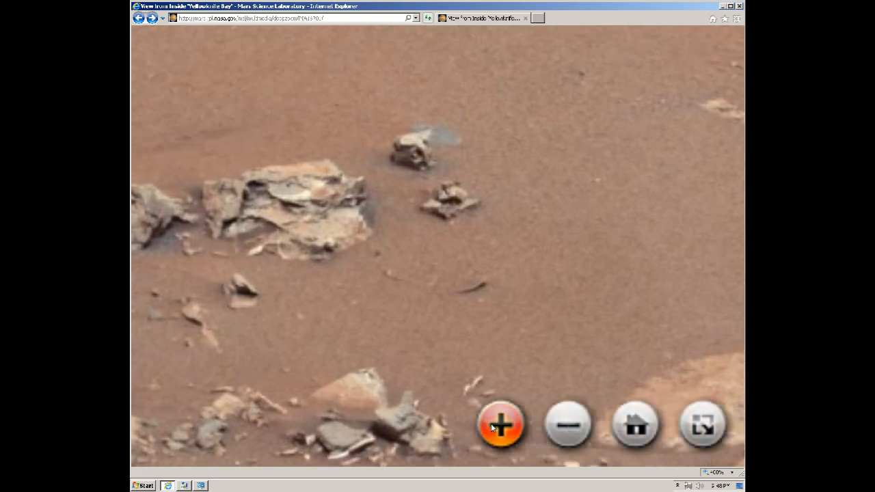
# Zoom in closer on the two small upright rocks on the sandy patch.
pyautogui.click(500, 424)
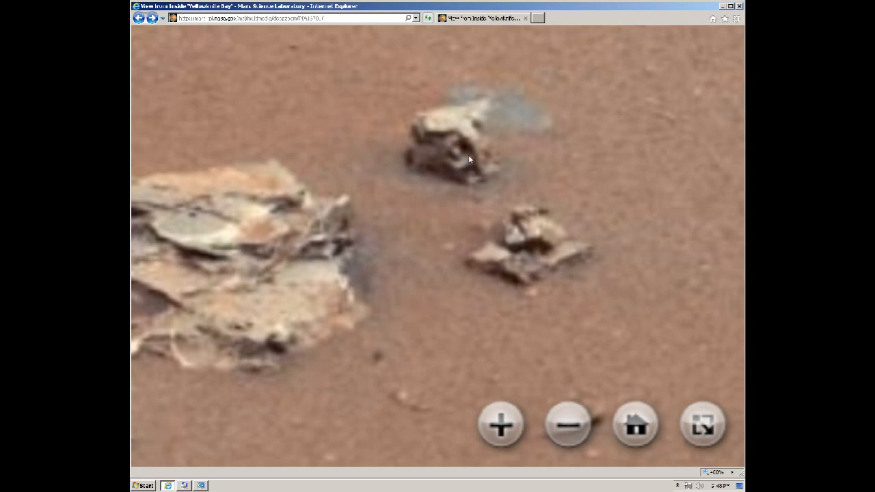
pyautogui.moveTo(471, 143)
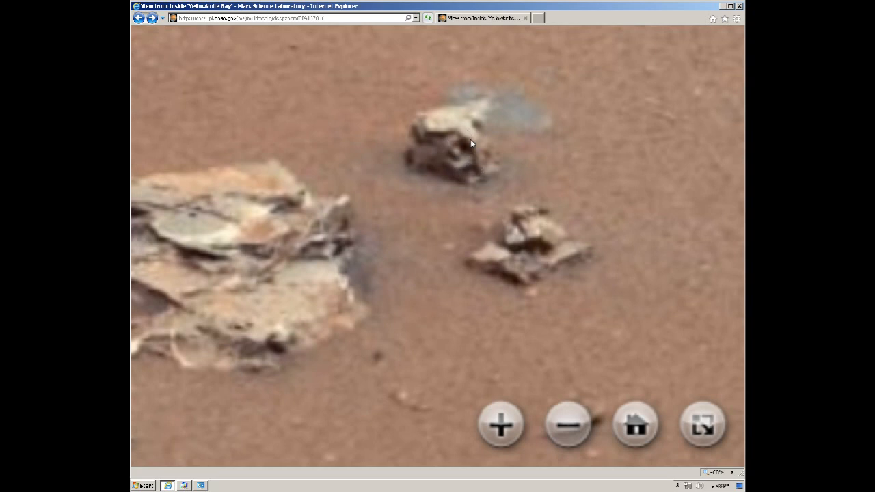
pyautogui.moveTo(422, 114)
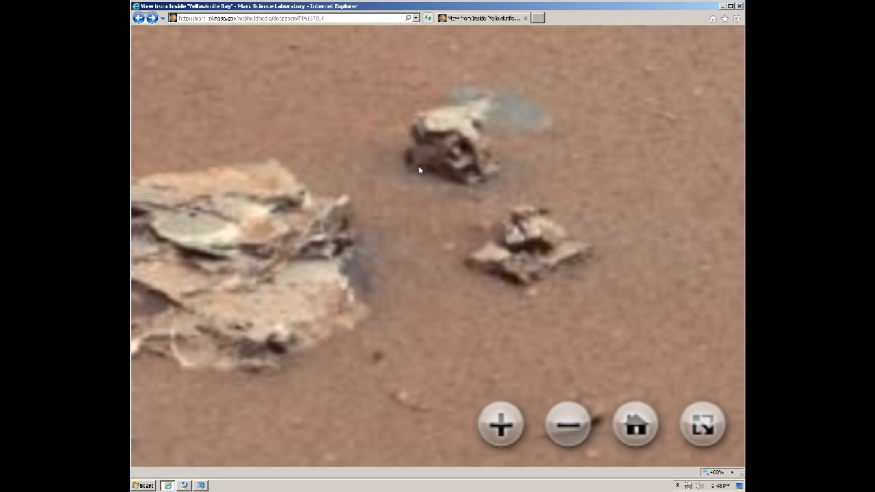
pyautogui.moveTo(456, 171)
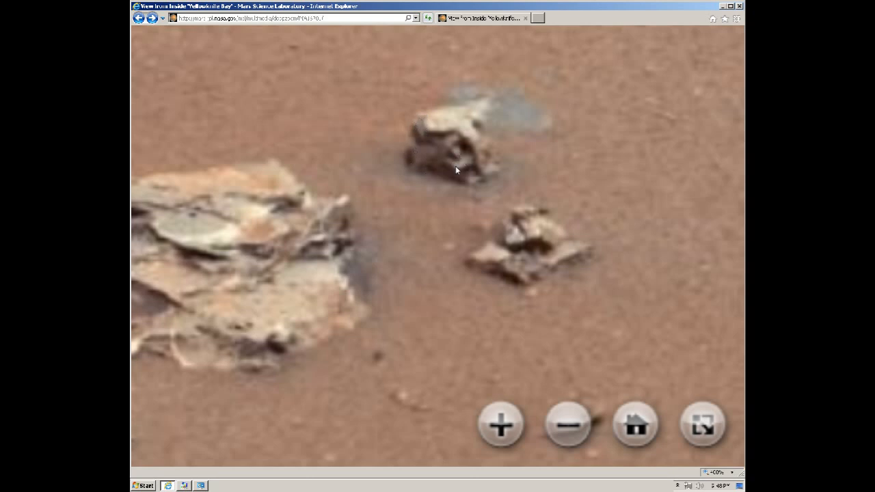
pyautogui.moveTo(516, 246)
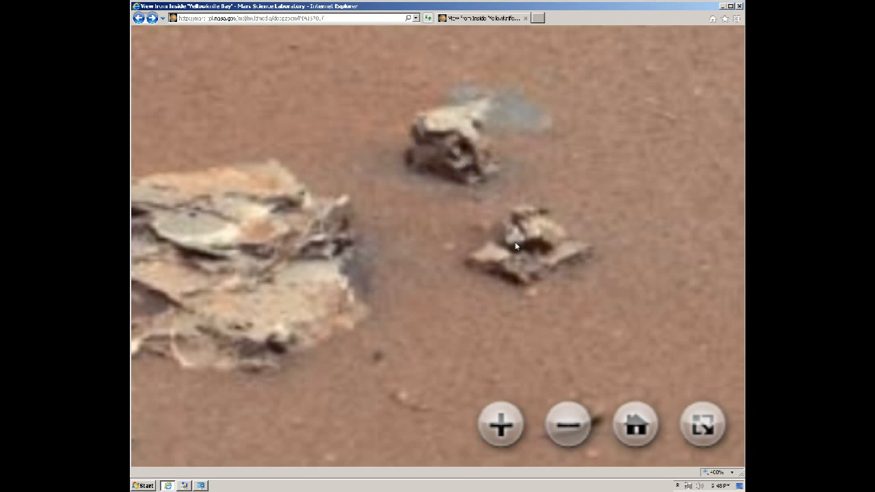
pyautogui.moveTo(552, 247)
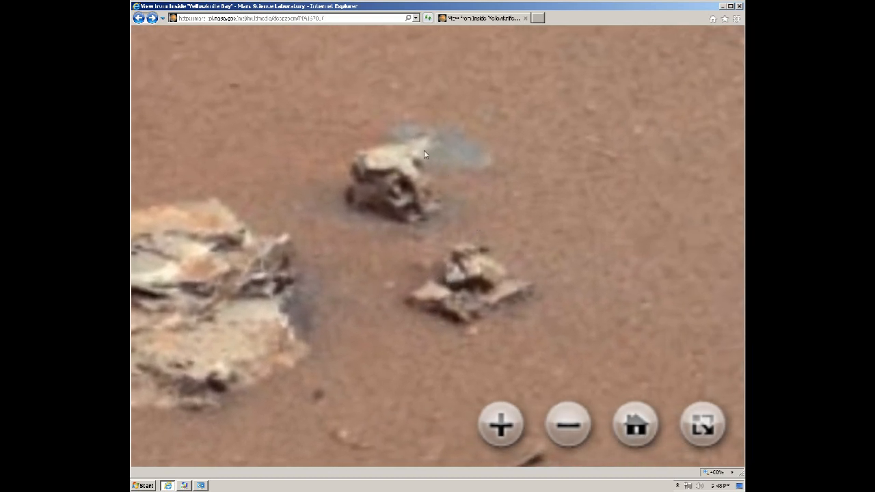
pyautogui.moveTo(402, 205)
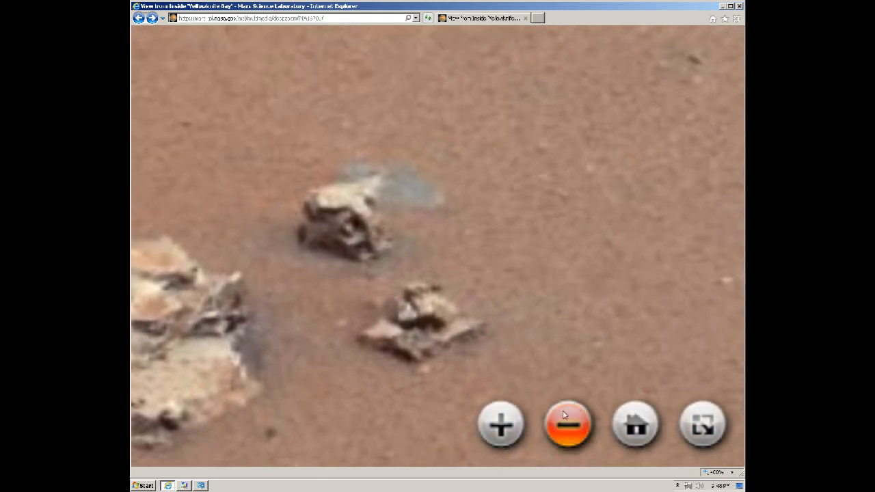
pyautogui.moveTo(558, 255)
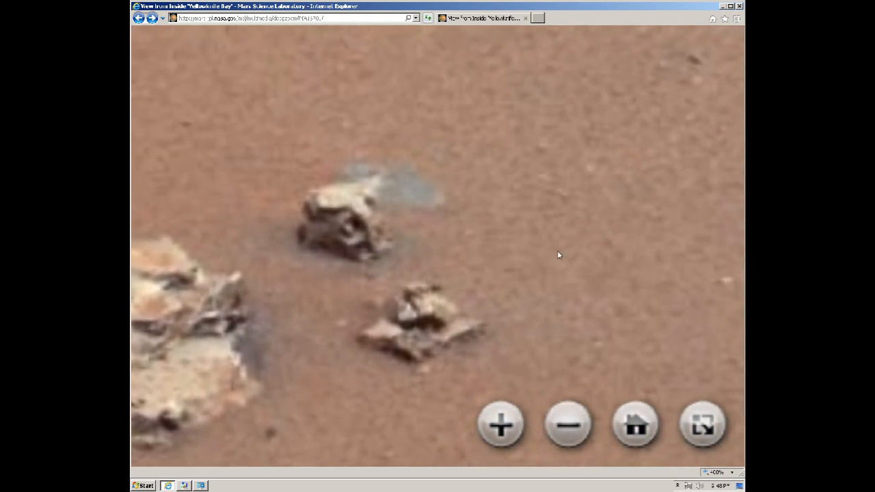
# Zoom out two levels from the small rocks to reveal the wider slab-strewn terrain.
pyautogui.click(569, 423)
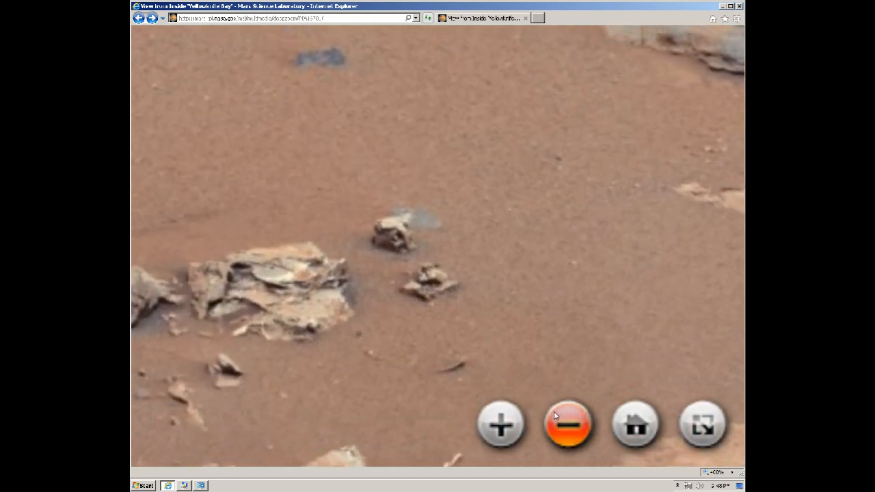
pyautogui.click(569, 424)
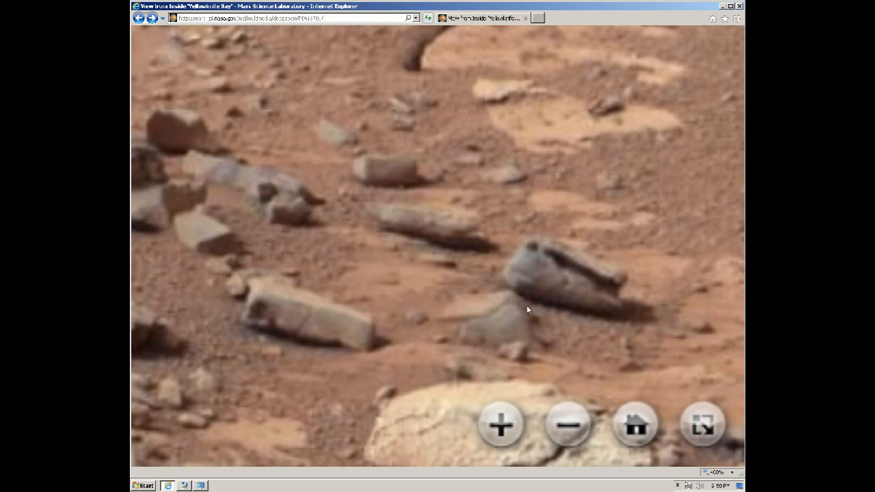
pyautogui.moveTo(490, 320)
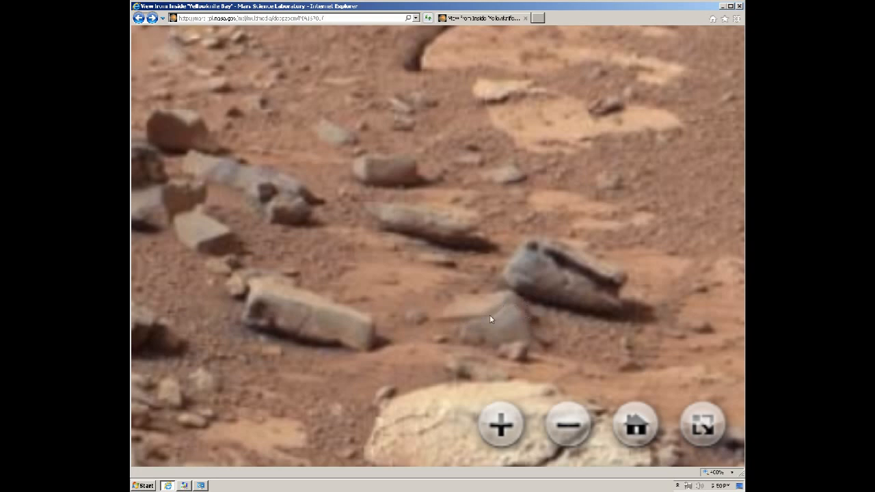
pyautogui.moveTo(520, 309)
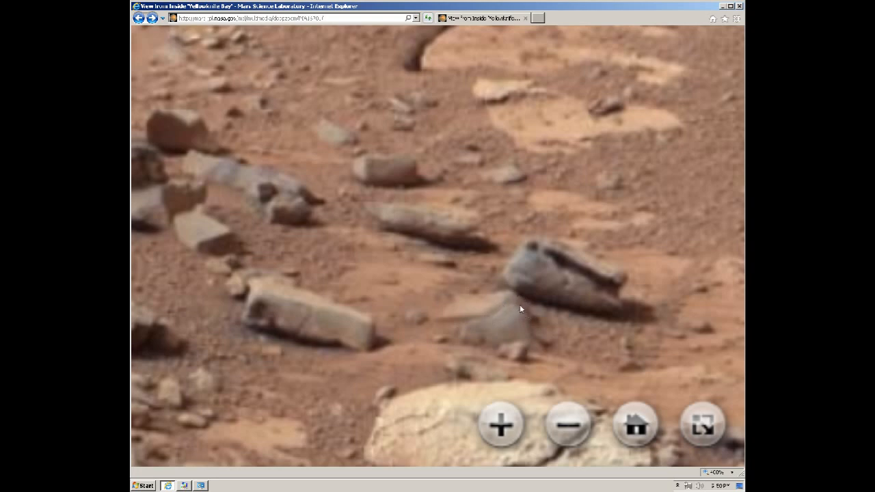
pyautogui.moveTo(470, 346)
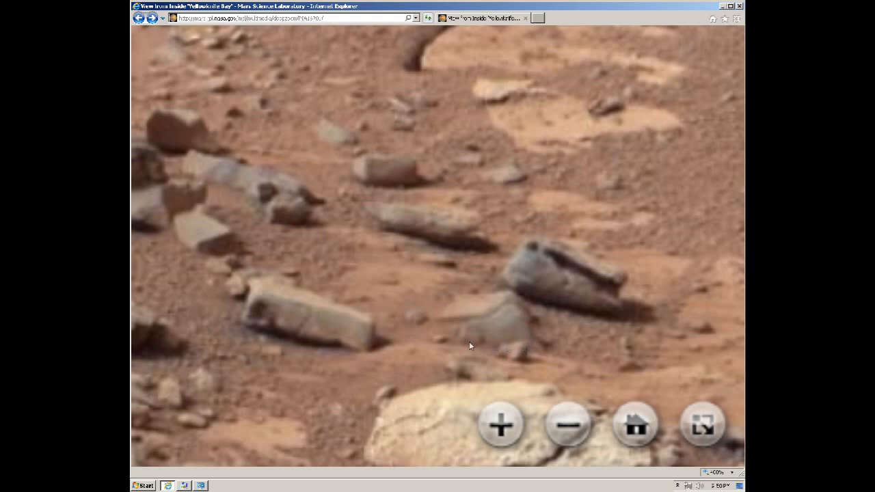
pyautogui.moveTo(491, 317)
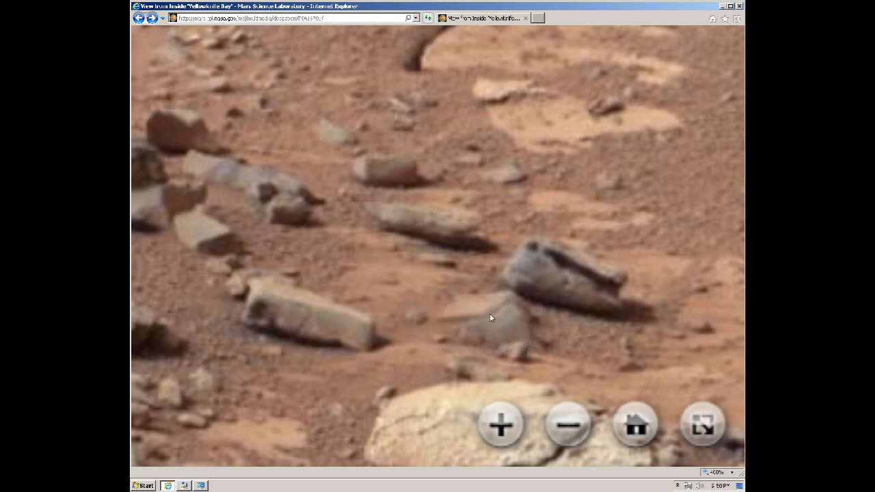
pyautogui.moveTo(527, 348)
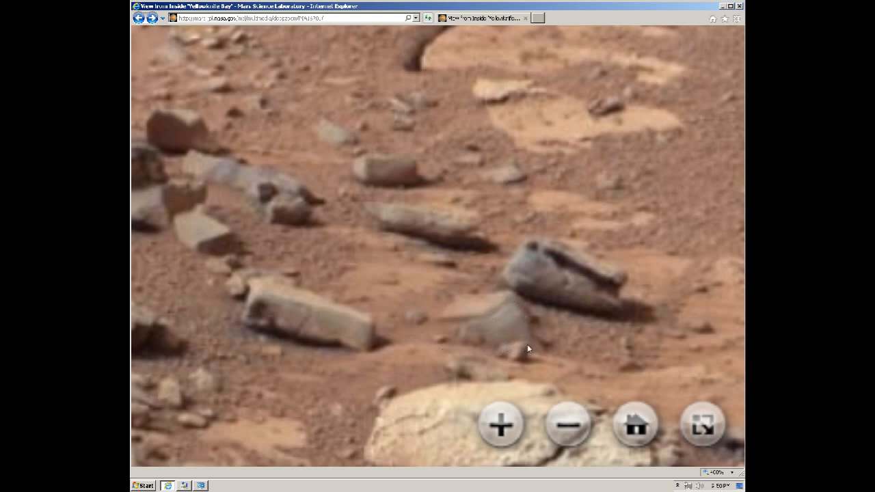
pyautogui.moveTo(572, 259)
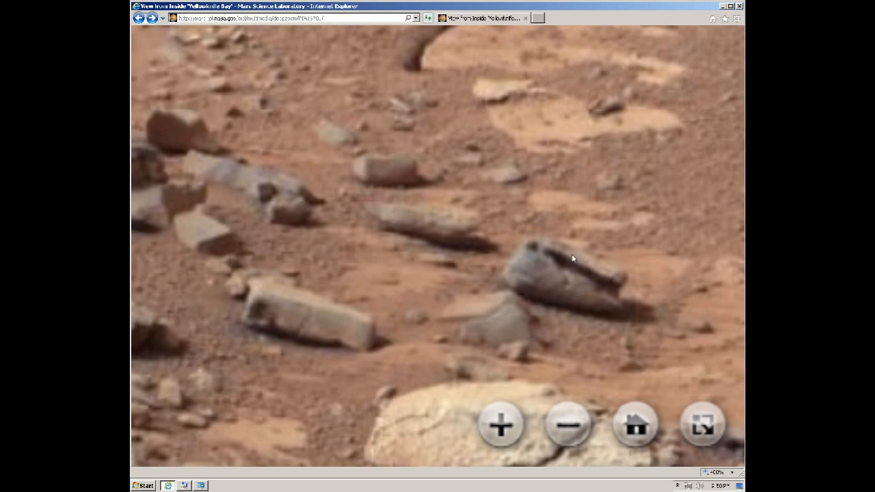
pyautogui.moveTo(547, 256)
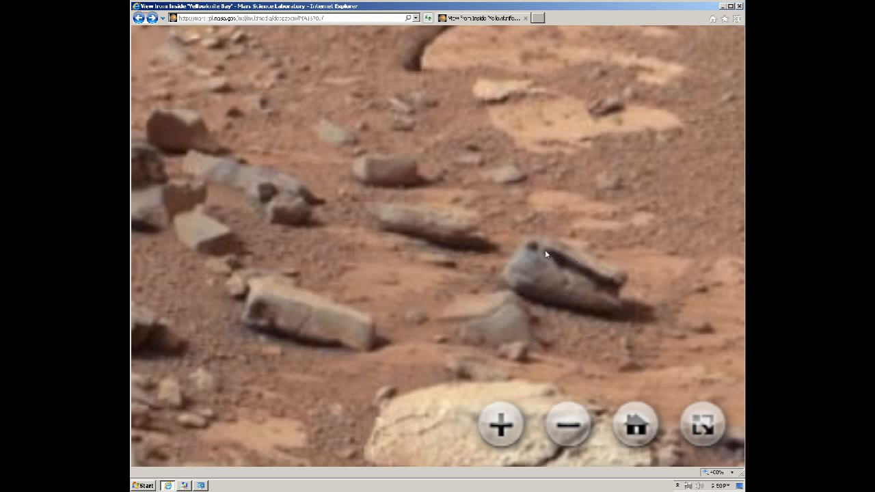
pyautogui.moveTo(512, 293)
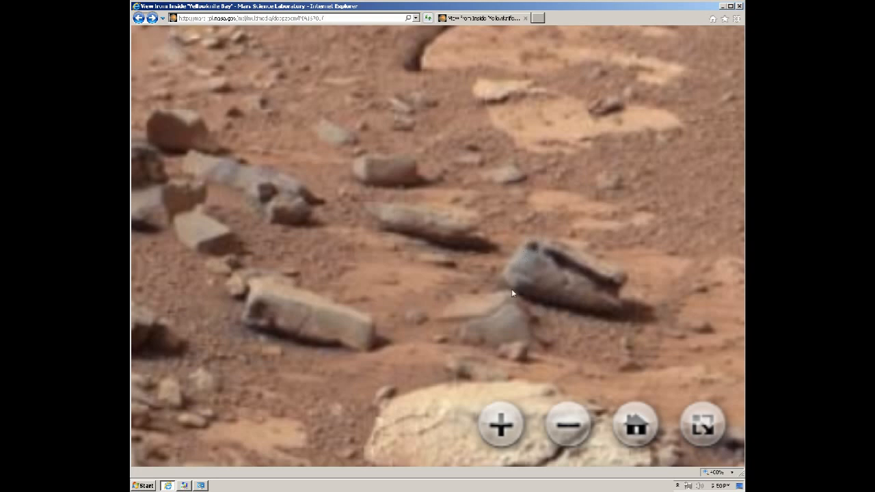
pyautogui.moveTo(509, 276)
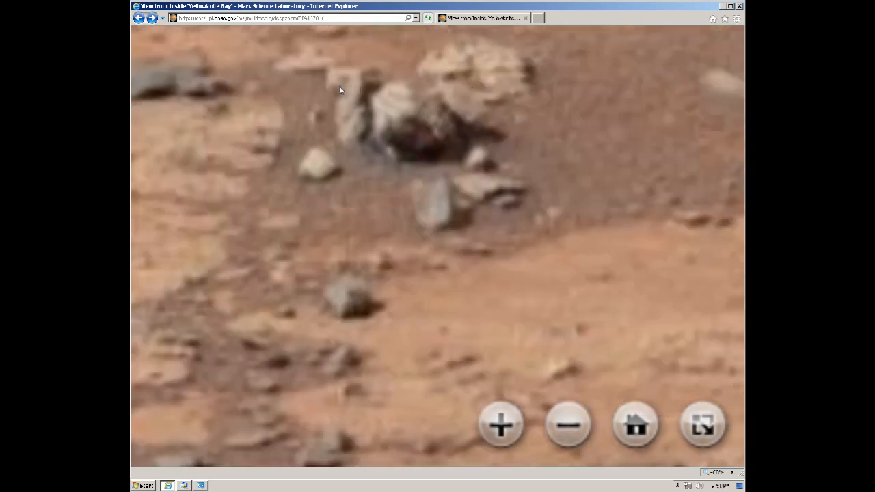
pyautogui.moveTo(354, 93)
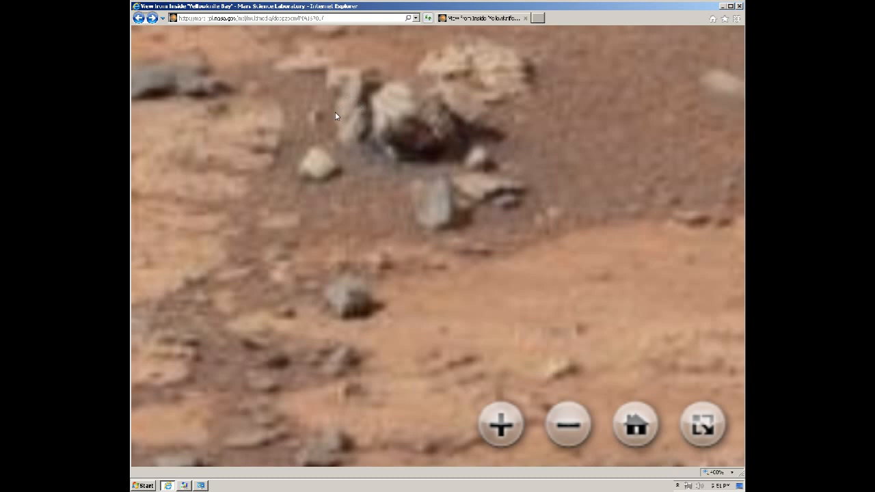
pyautogui.moveTo(405, 134)
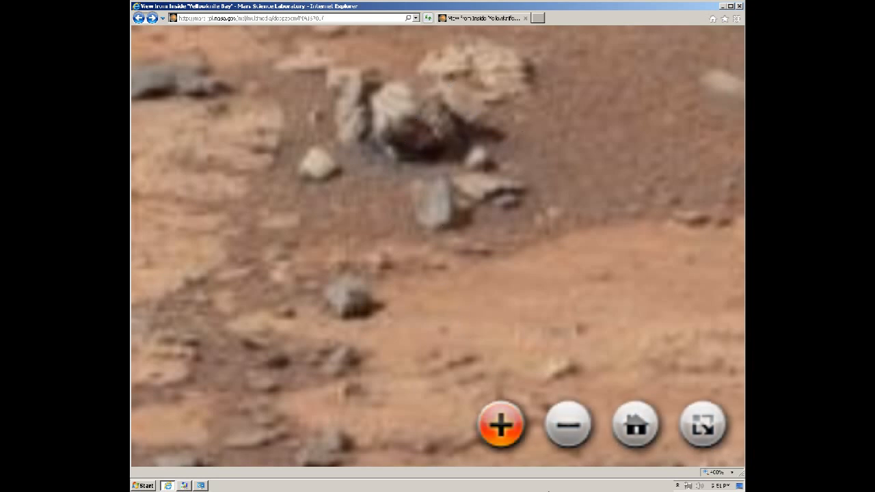
# Zoom in three levels to magnify the statue-like rock in the dark sandy channel.
pyautogui.click(569, 425)
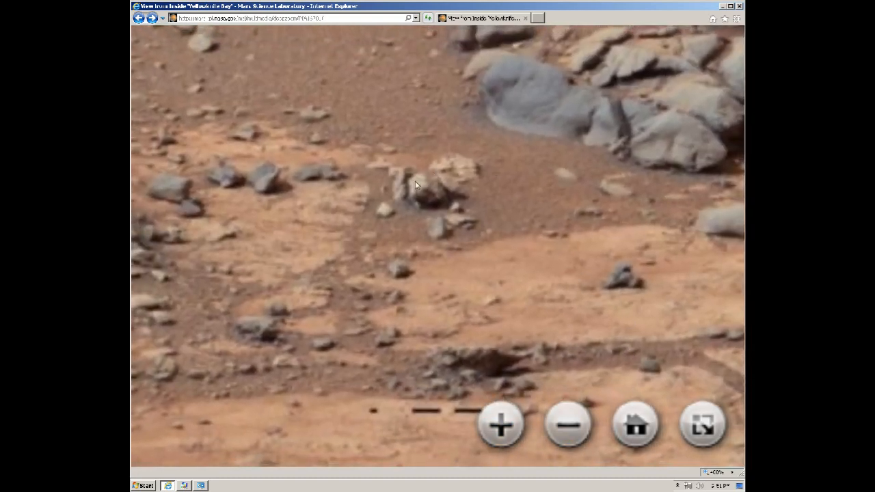
pyautogui.moveTo(458, 224)
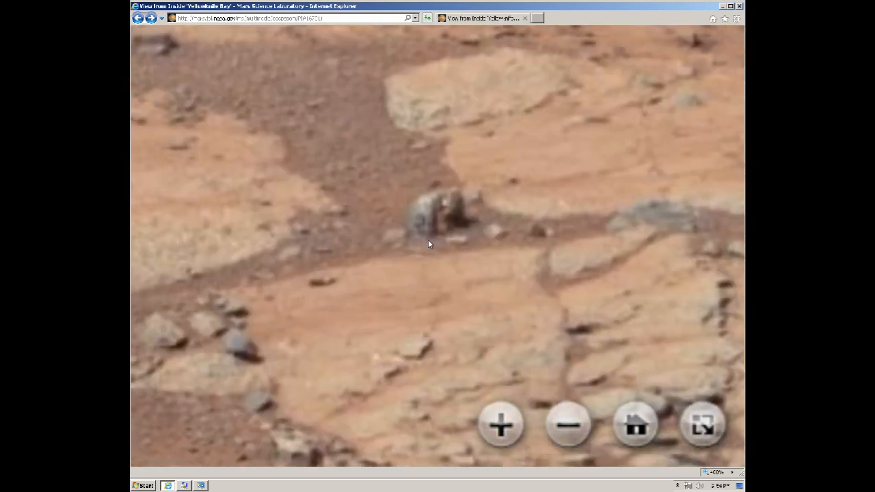
pyautogui.click(501, 426)
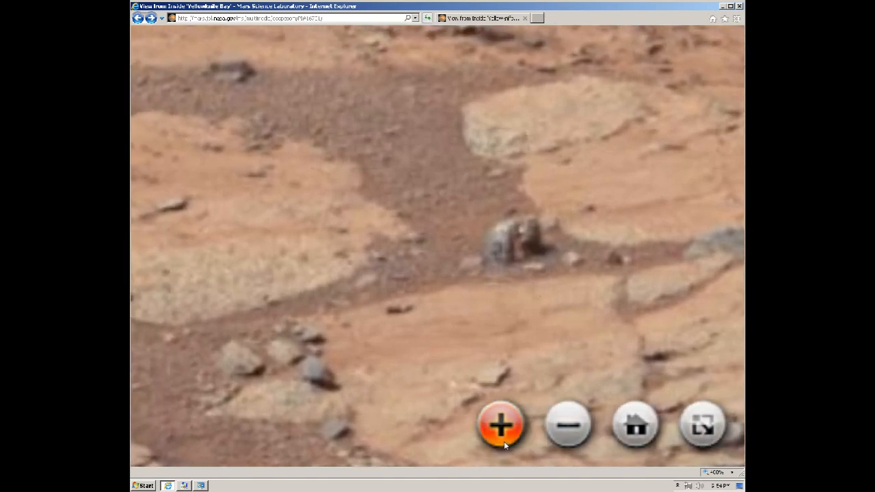
pyautogui.click(500, 427)
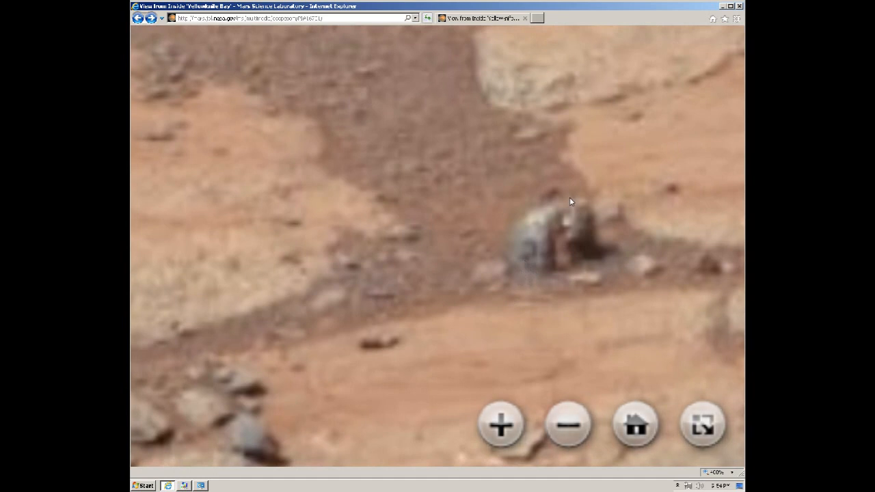
pyautogui.moveTo(574, 213)
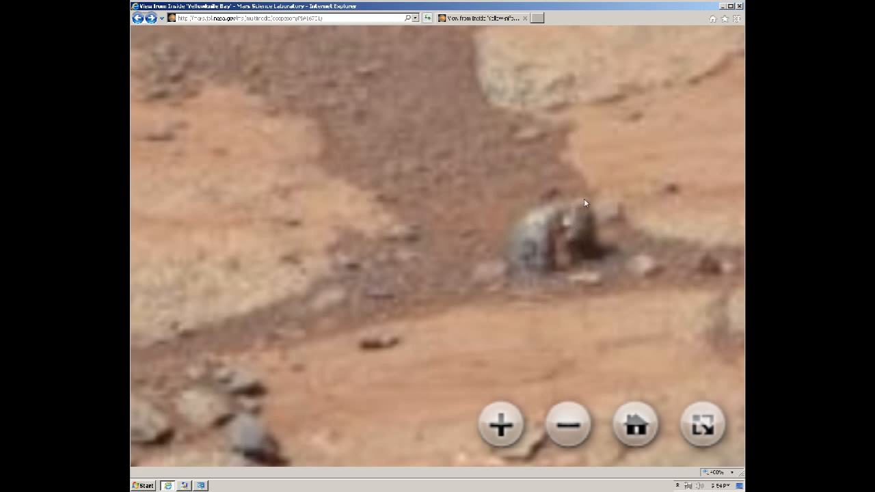
pyautogui.moveTo(585, 199)
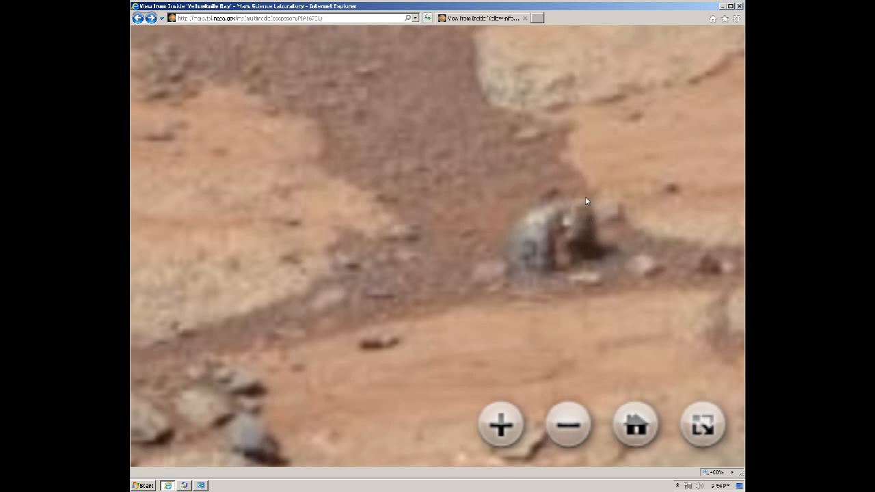
pyautogui.moveTo(583, 261)
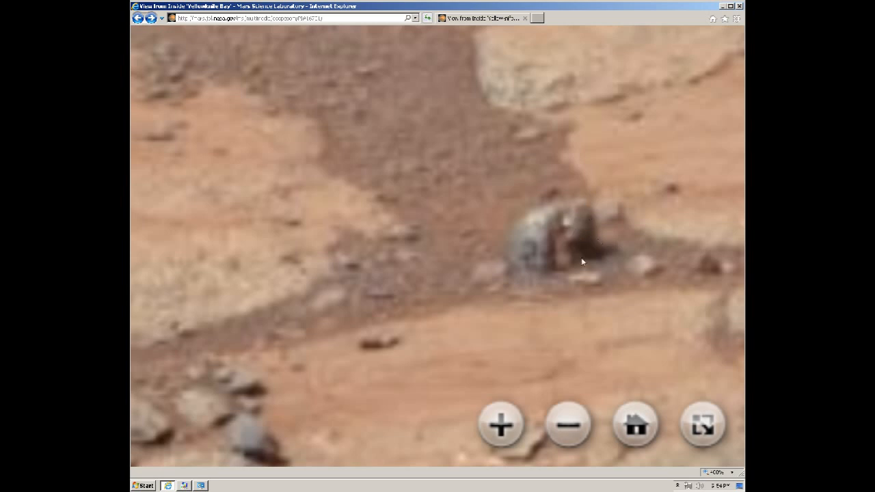
pyautogui.moveTo(590, 219)
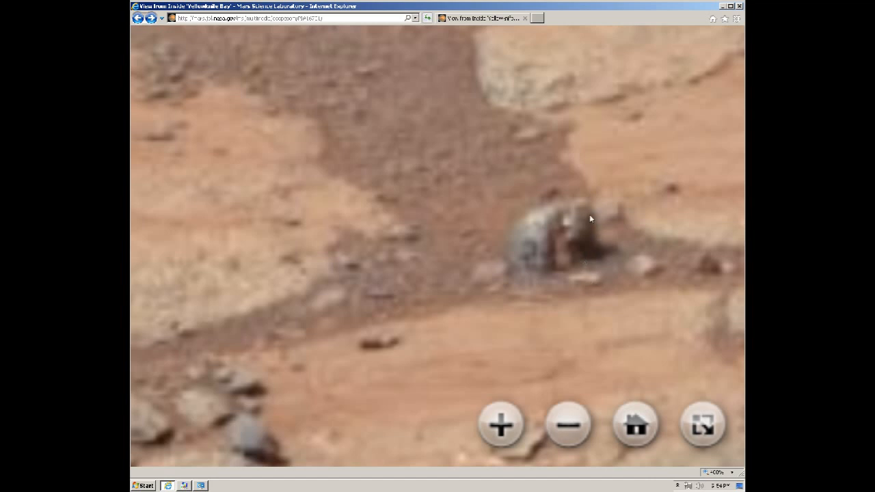
pyautogui.moveTo(569, 243)
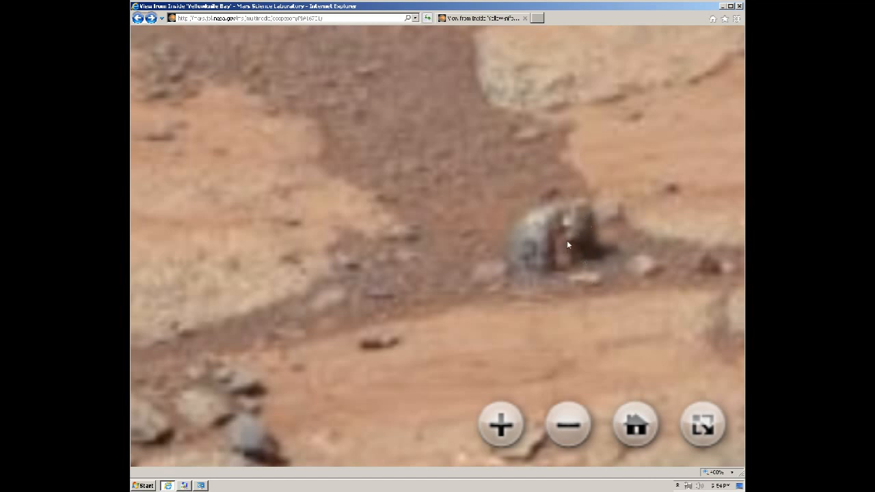
pyautogui.moveTo(572, 241)
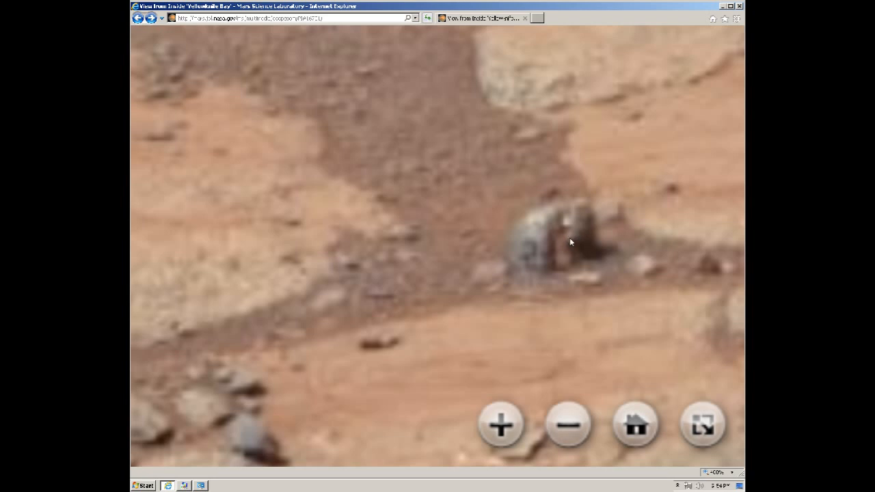
pyautogui.moveTo(545, 235)
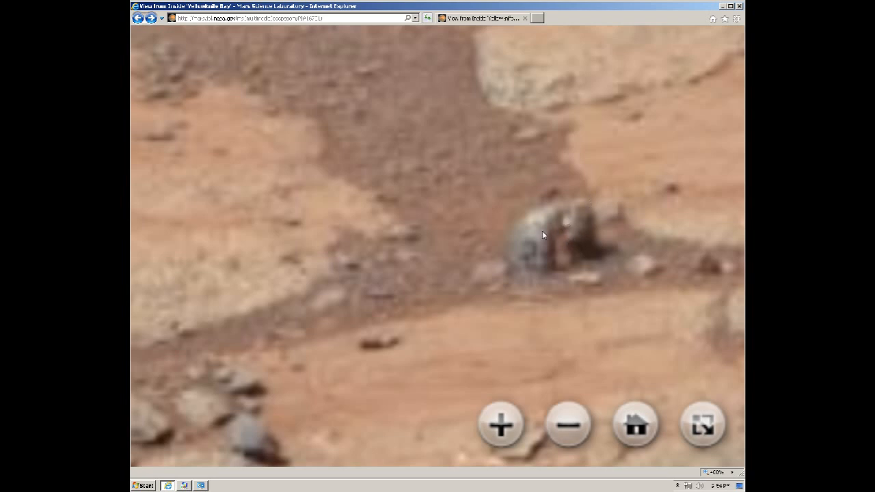
pyautogui.moveTo(574, 245)
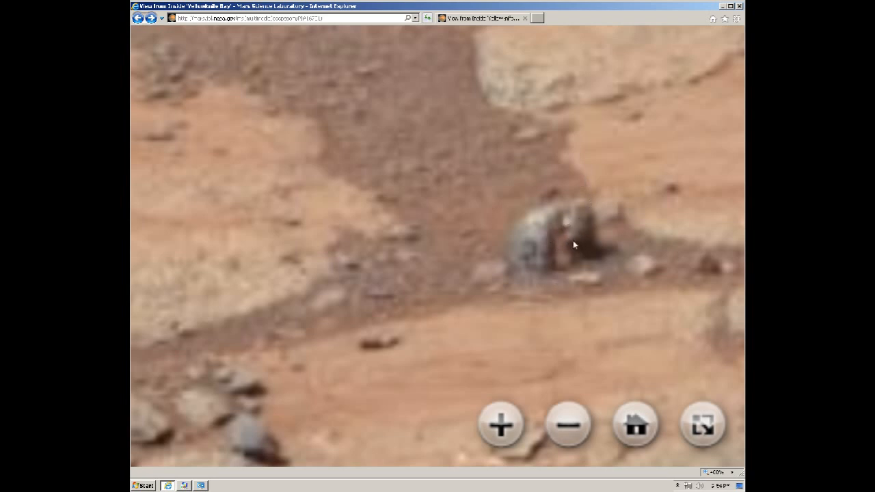
# Zoom out five levels from the statue-like rock to a wide view of the rocky terrain.
pyautogui.click(569, 425)
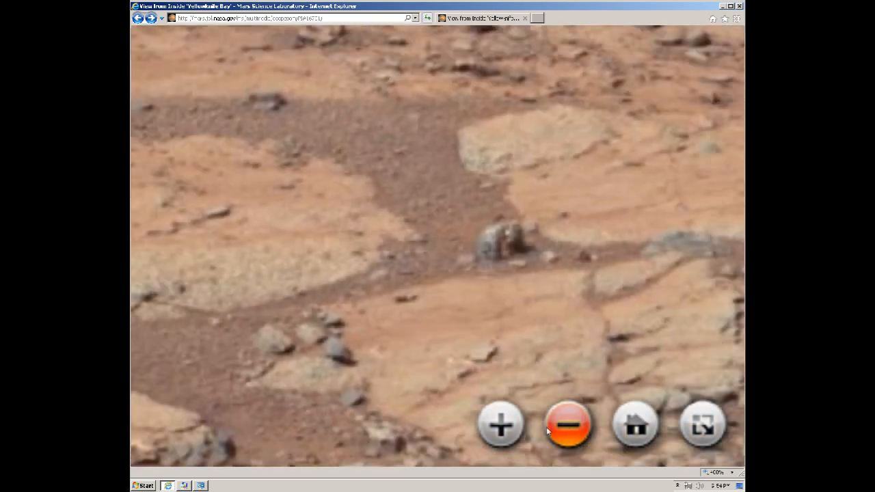
pyautogui.click(501, 425)
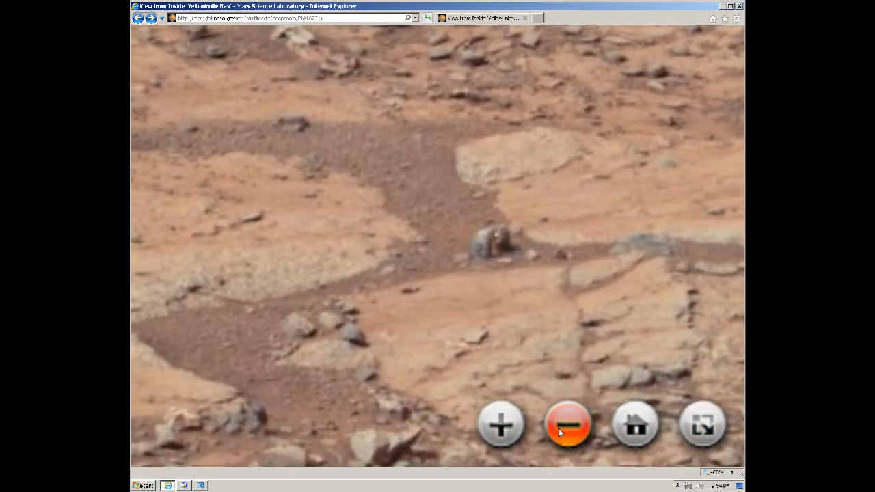
pyautogui.click(500, 423)
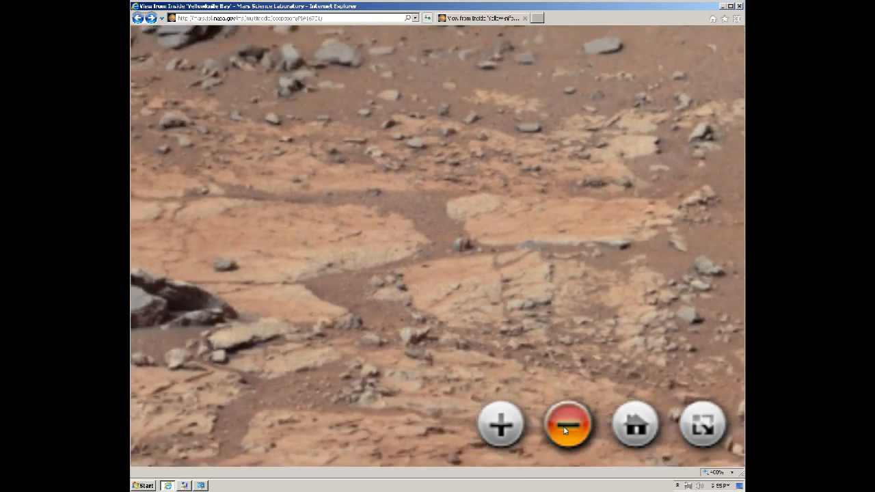
pyautogui.click(569, 425)
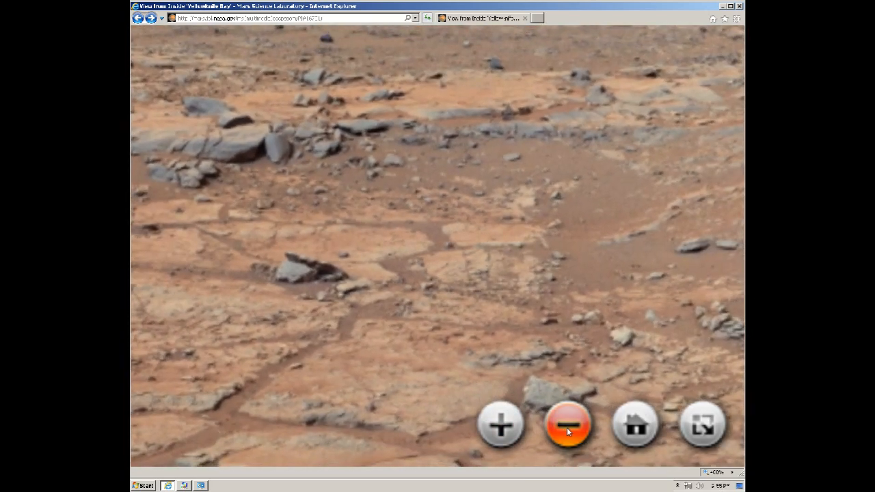
pyautogui.click(569, 424)
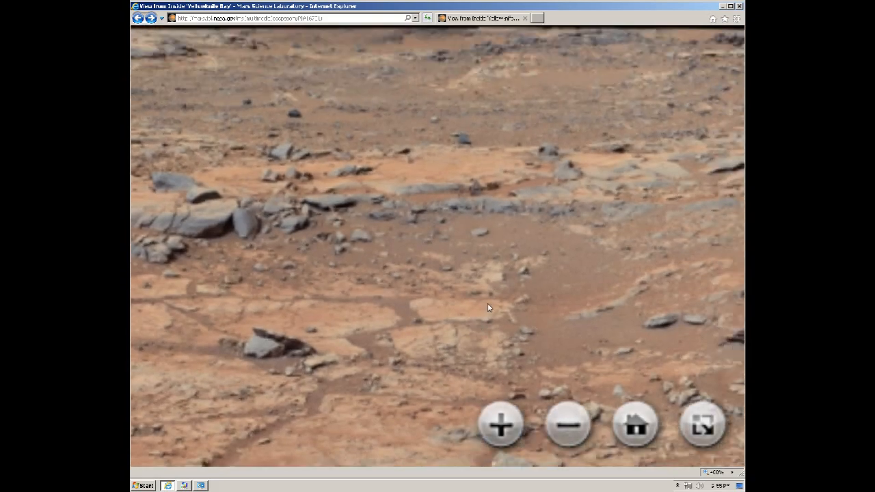
# Zoom in four levels on the hollowed rock on the ledge, then back out one level.
pyautogui.click(500, 425)
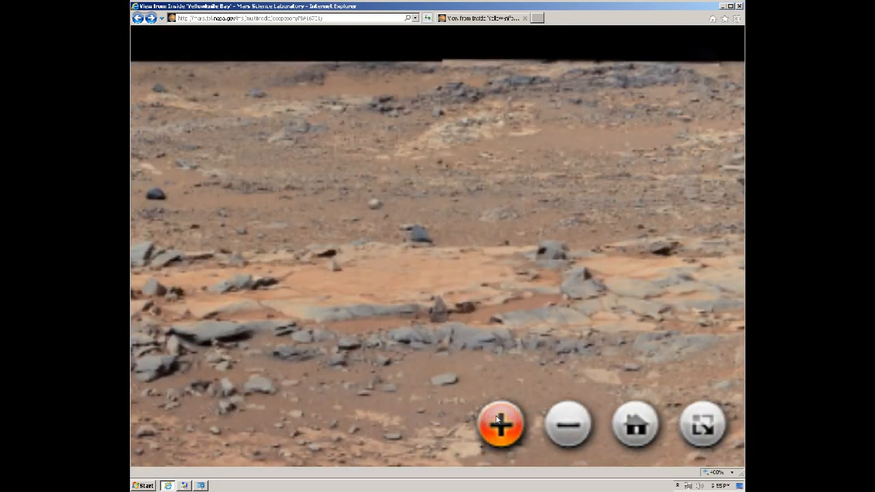
pyautogui.click(500, 424)
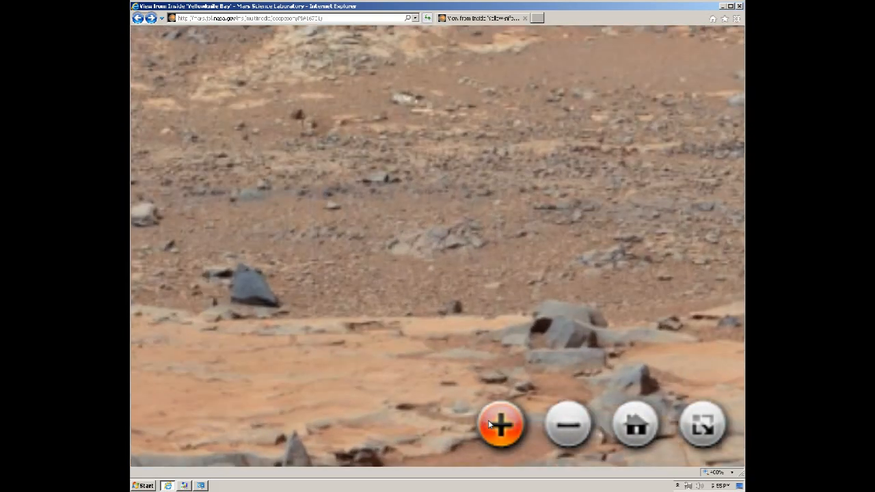
pyautogui.click(501, 424)
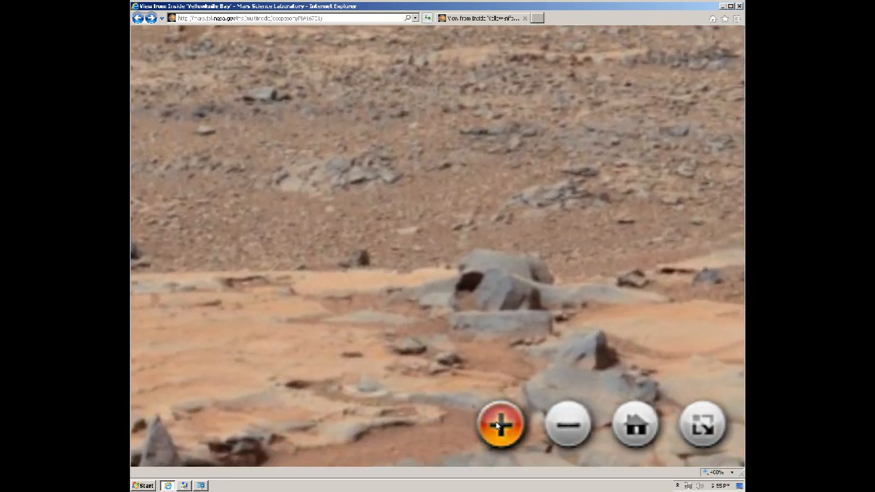
pyautogui.click(500, 424)
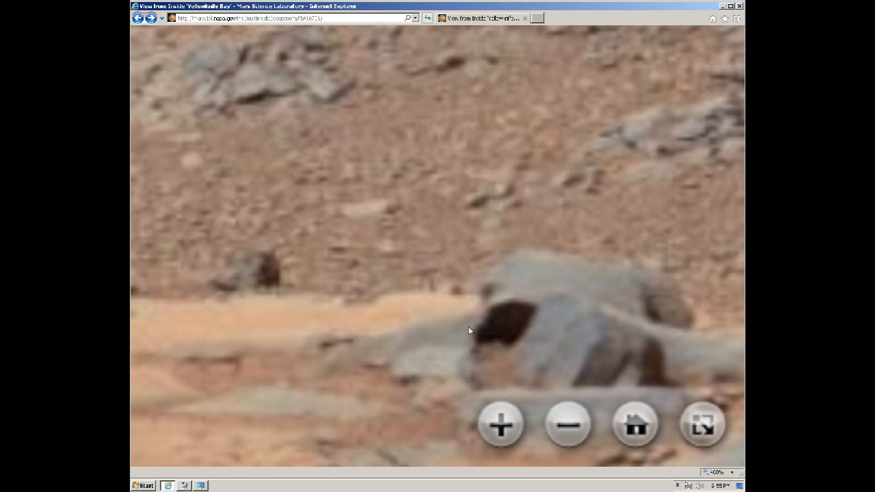
pyautogui.moveTo(479, 298)
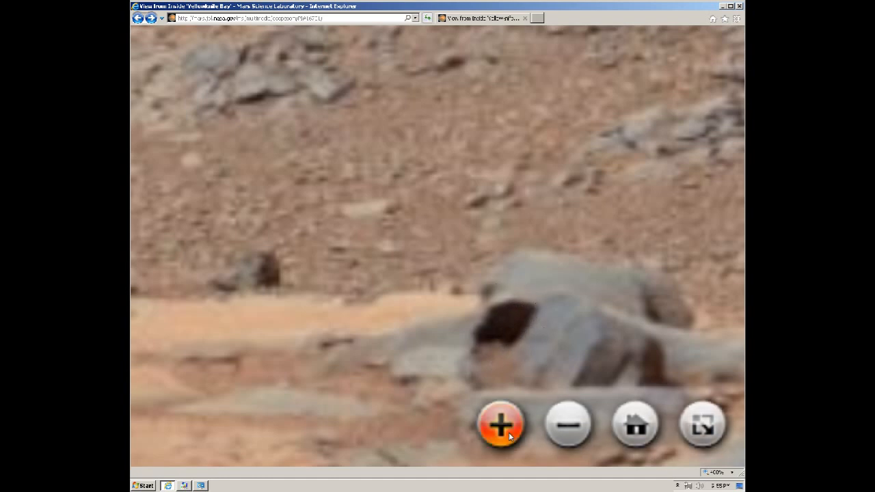
pyautogui.click(500, 424)
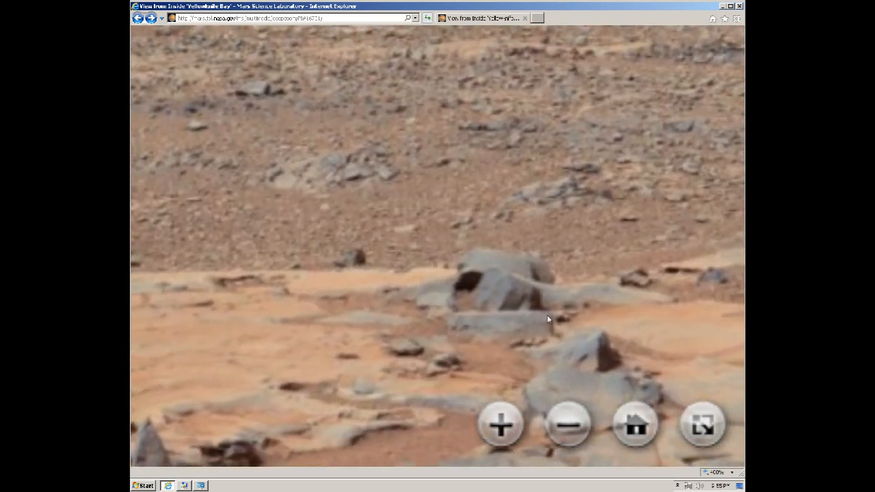
pyautogui.moveTo(452, 323)
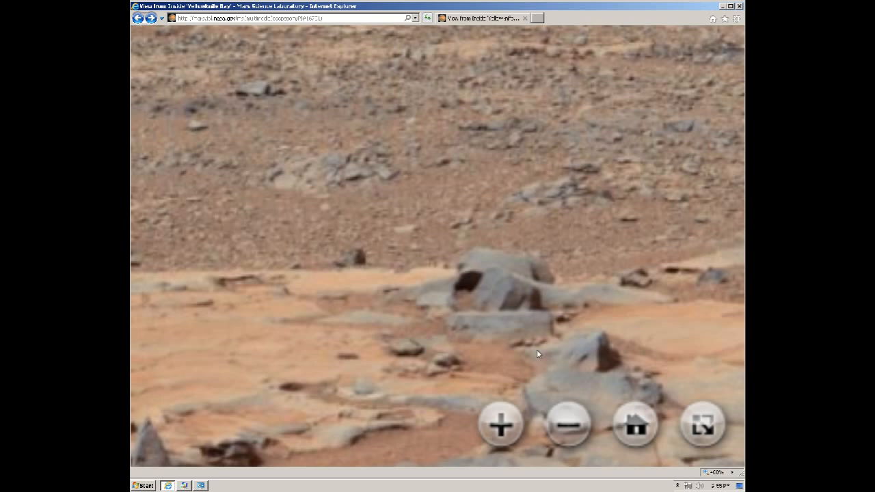
pyautogui.moveTo(506, 353)
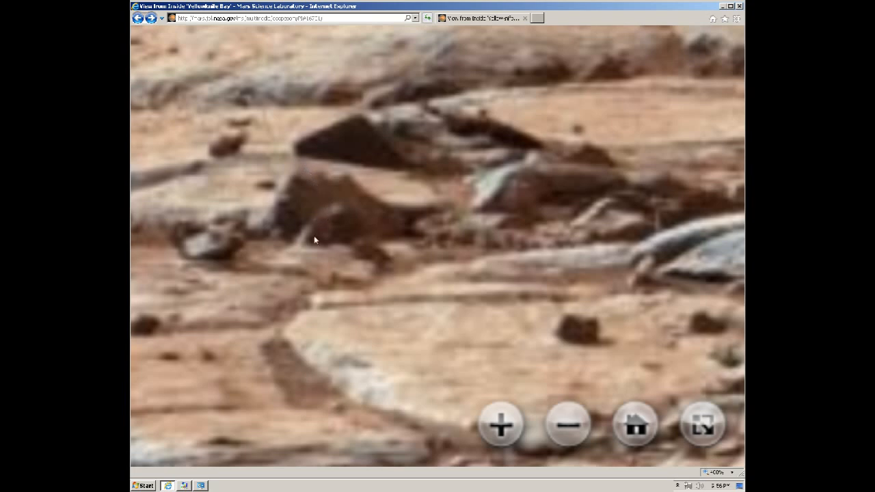
pyautogui.moveTo(364, 189)
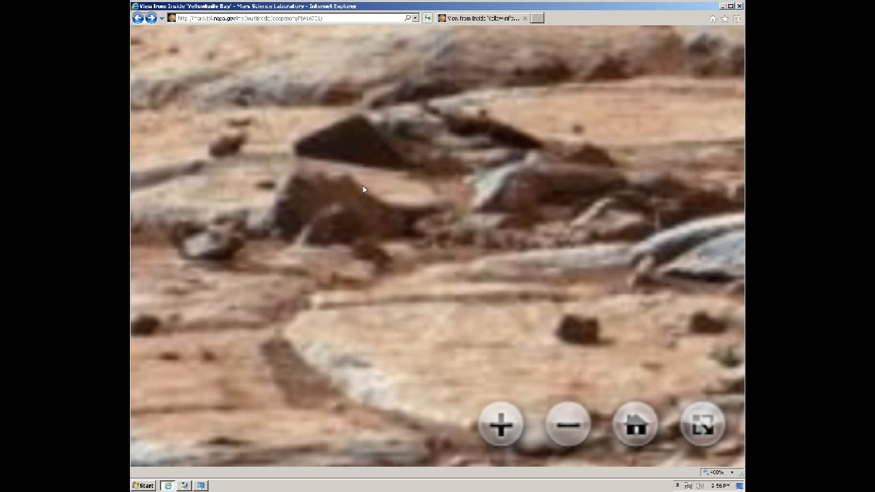
pyautogui.moveTo(388, 121)
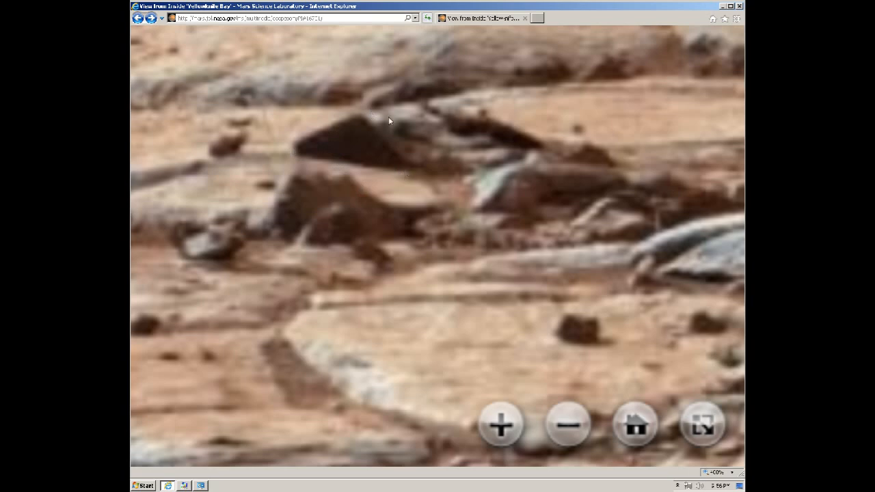
pyautogui.moveTo(475, 98)
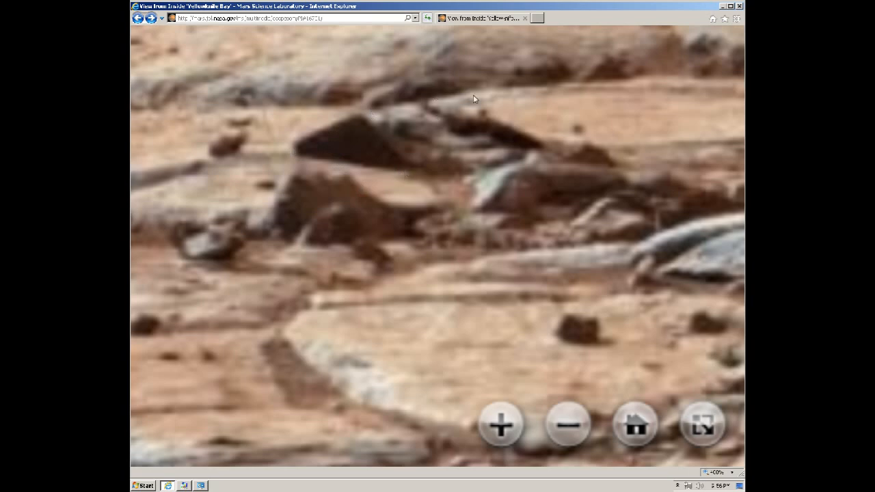
pyautogui.moveTo(479, 109)
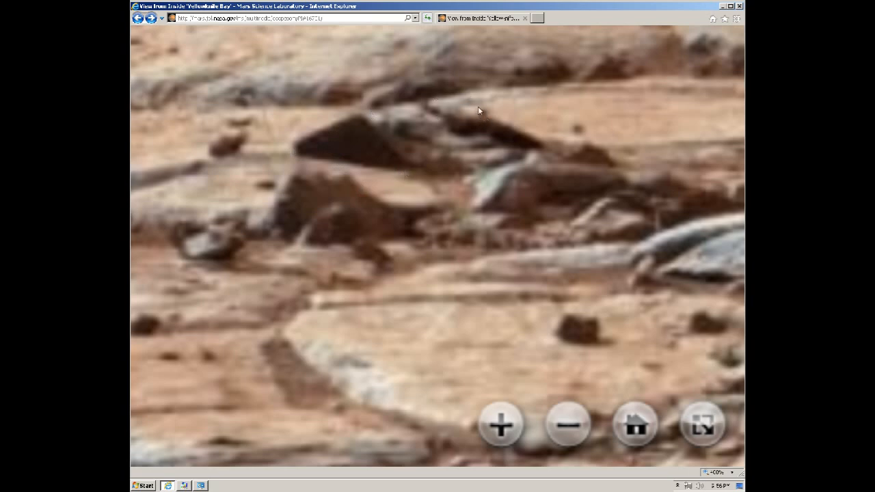
pyautogui.moveTo(444, 101)
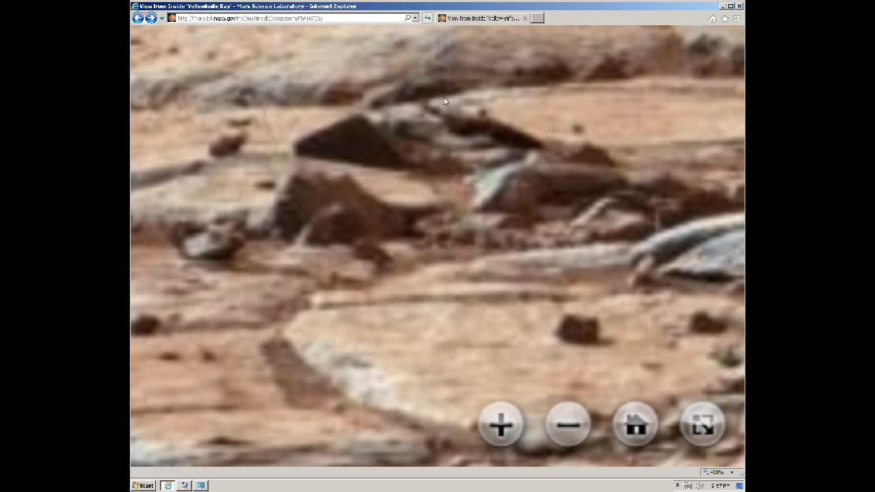
pyautogui.moveTo(509, 165)
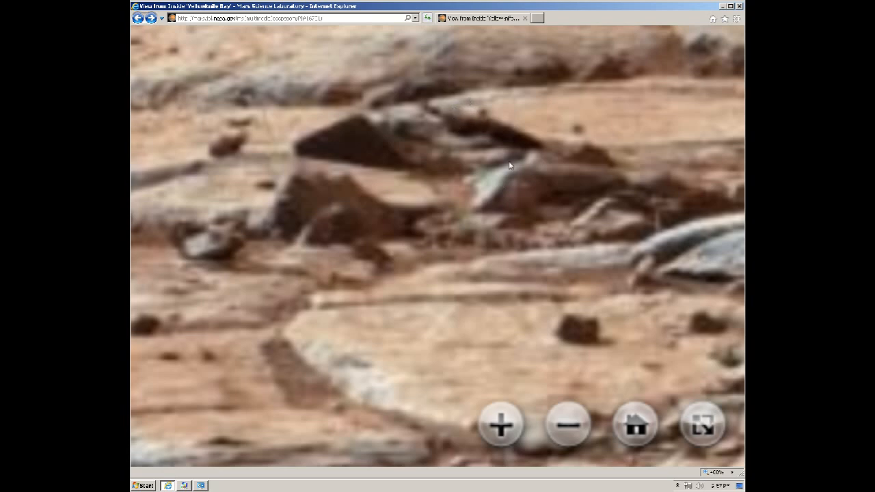
pyautogui.moveTo(464, 199)
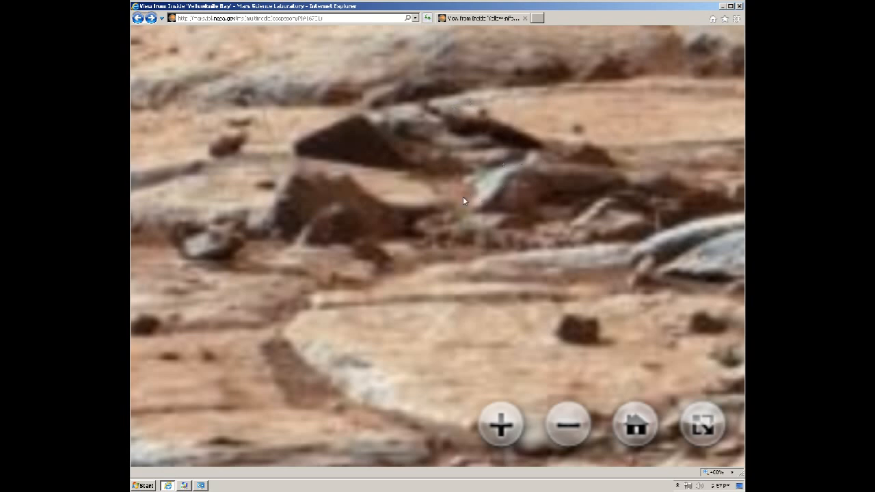
pyautogui.moveTo(416, 227)
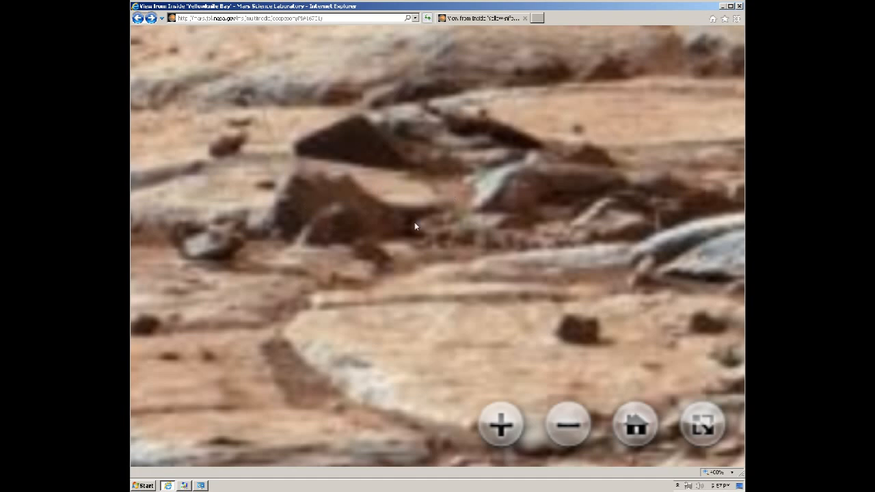
pyautogui.moveTo(507, 150)
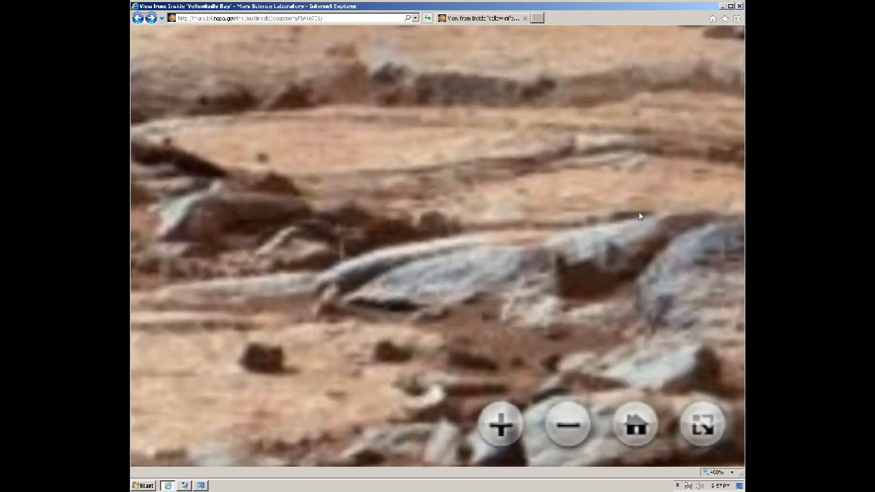
pyautogui.moveTo(361, 295)
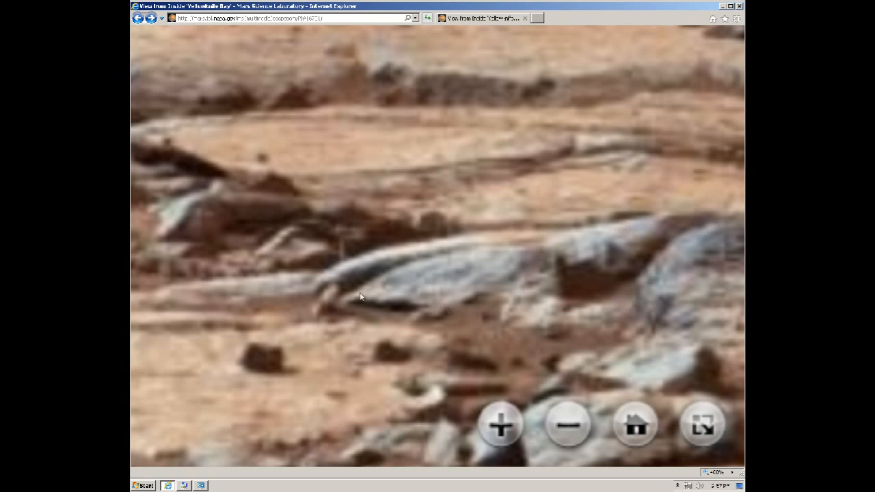
pyautogui.moveTo(514, 276)
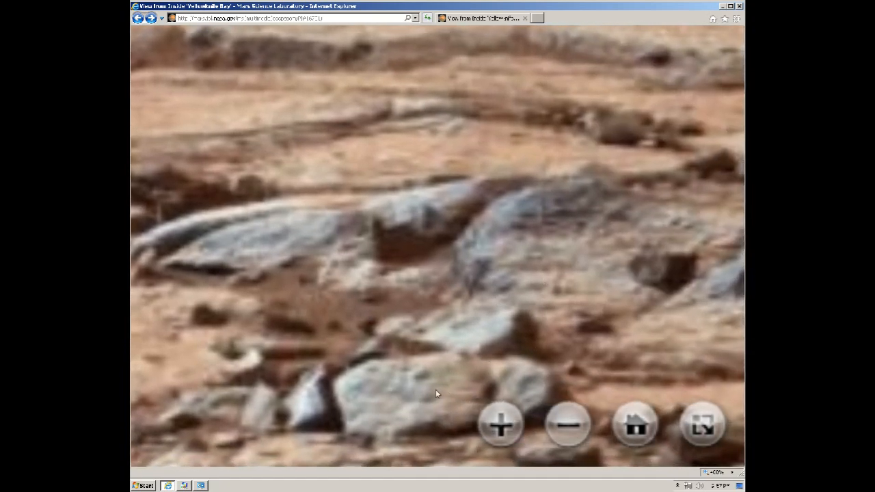
pyautogui.moveTo(175, 274)
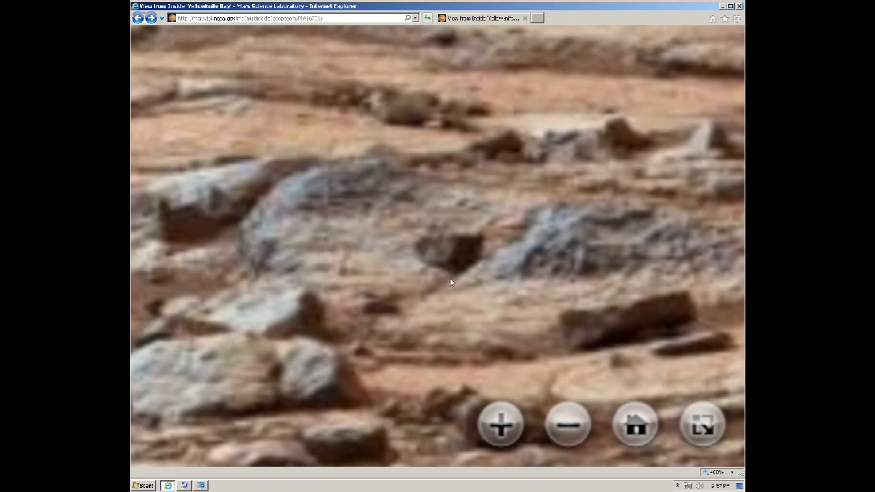
pyautogui.moveTo(555, 131)
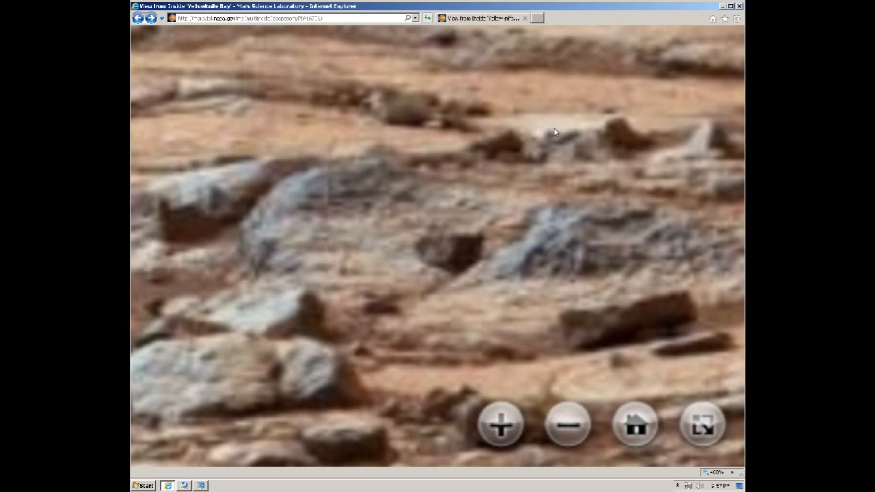
pyautogui.moveTo(337, 201)
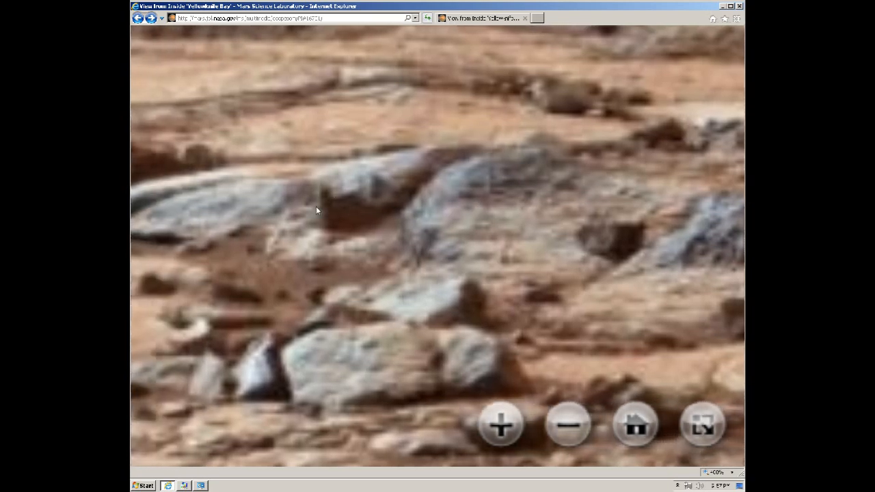
pyautogui.moveTo(347, 207)
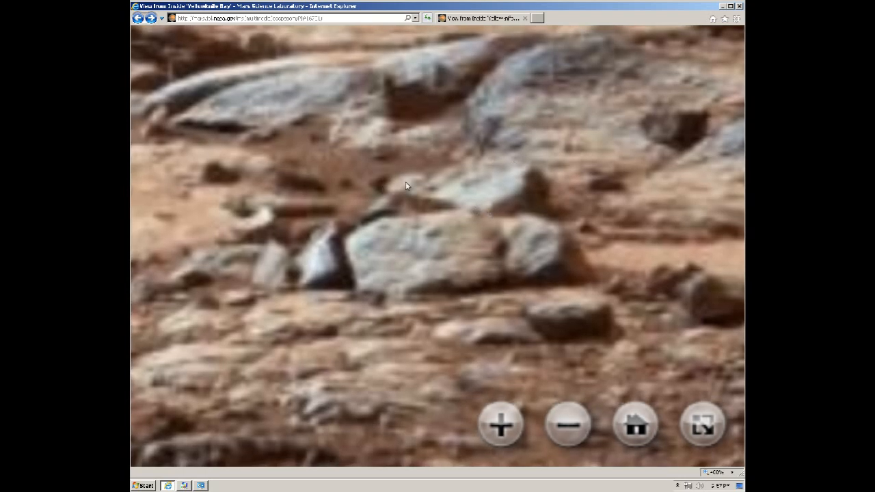
pyautogui.moveTo(528, 177)
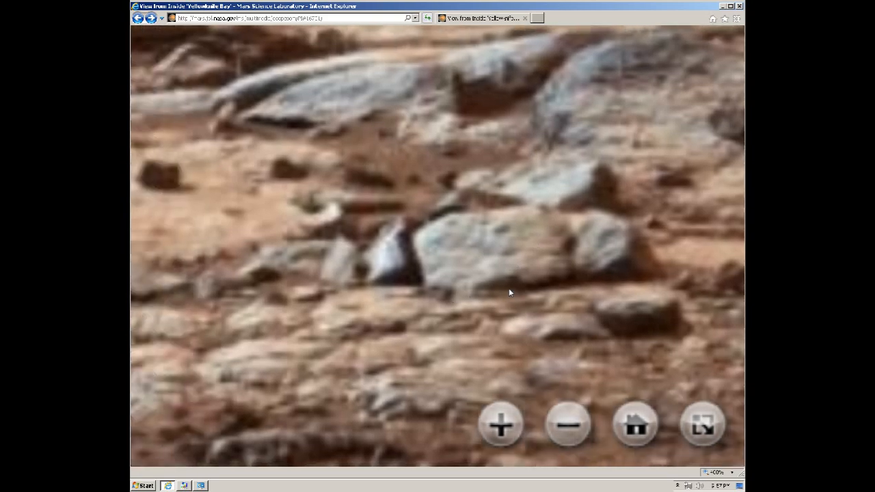
# Zoom out two levels from the rock close-up to show the terrain around the flat slab.
pyautogui.click(569, 425)
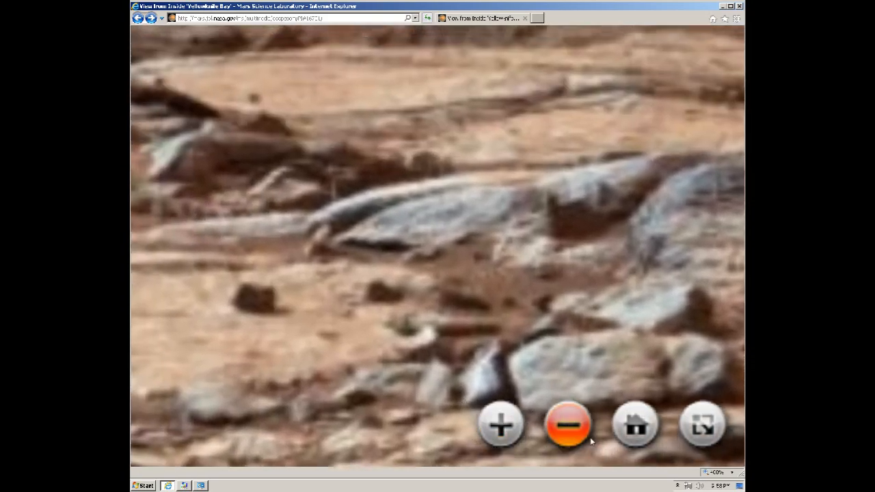
pyautogui.click(567, 425)
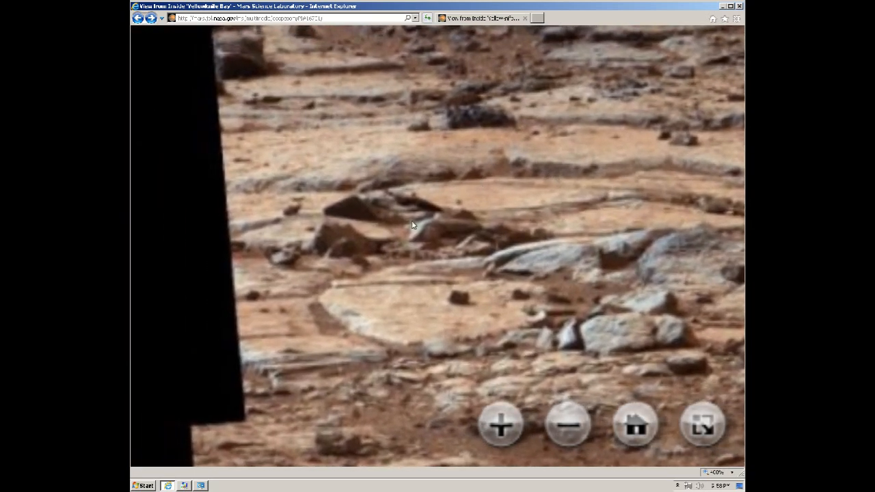
pyautogui.moveTo(711, 220)
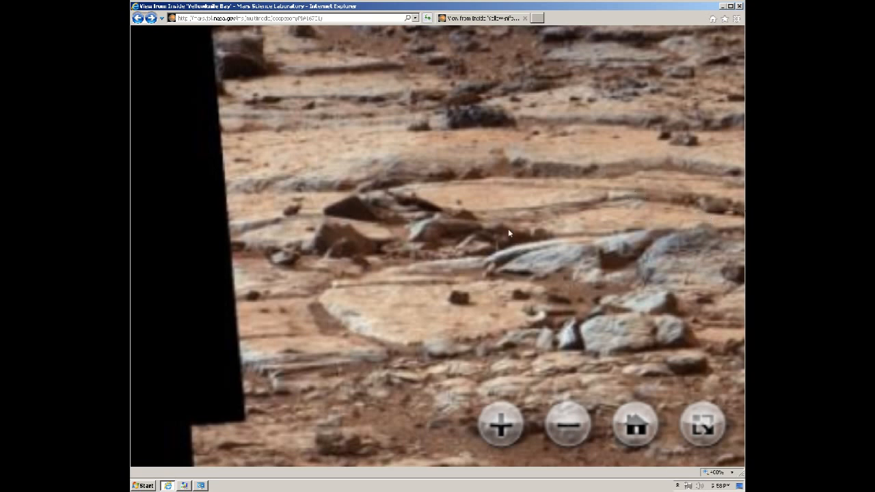
pyautogui.moveTo(328, 287)
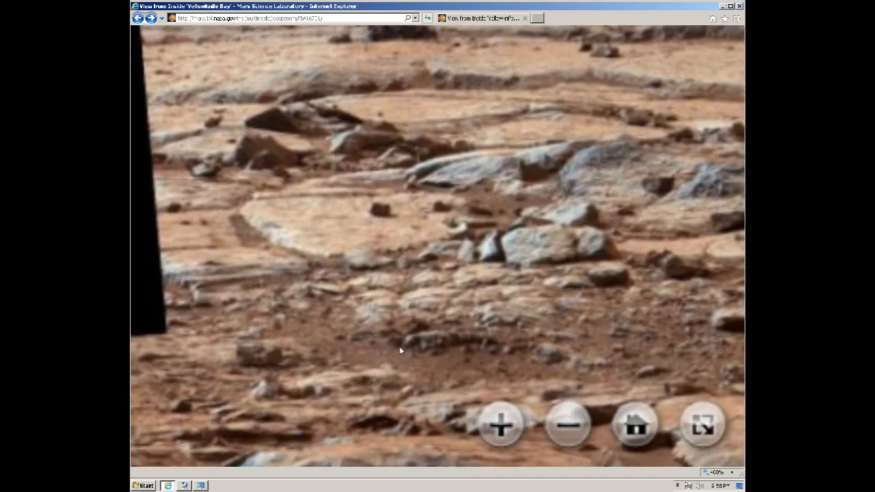
# Zoom in two levels on the rocky ground toward the layered ledges.
pyautogui.click(501, 425)
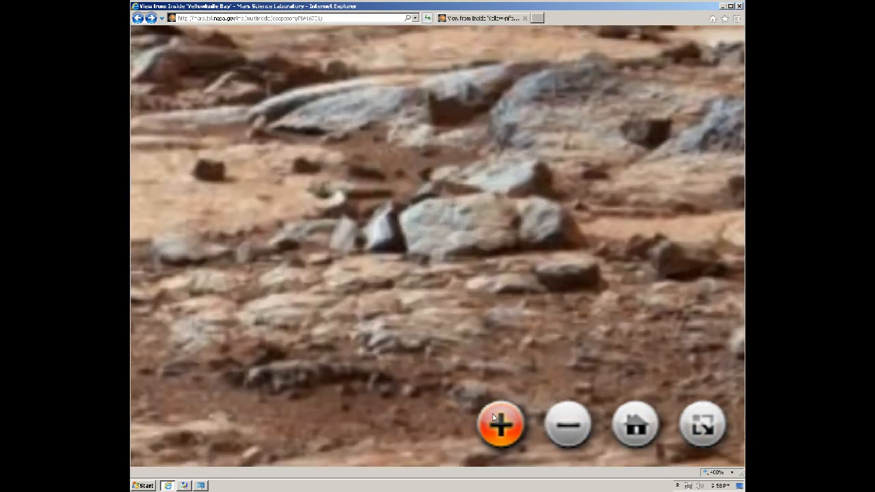
pyautogui.click(500, 424)
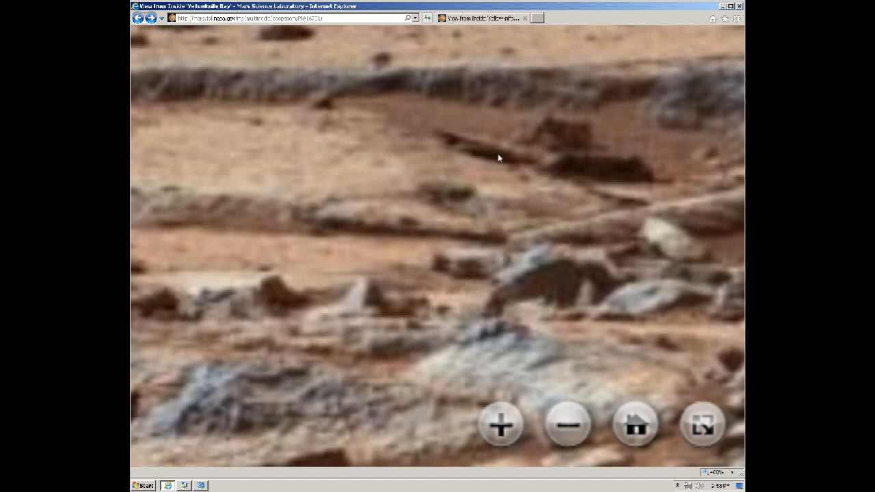
pyautogui.moveTo(553, 163)
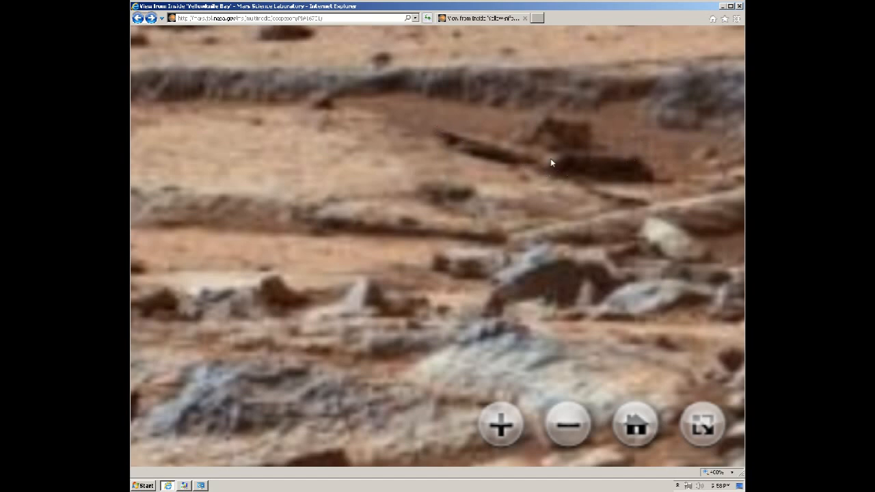
pyautogui.moveTo(523, 164)
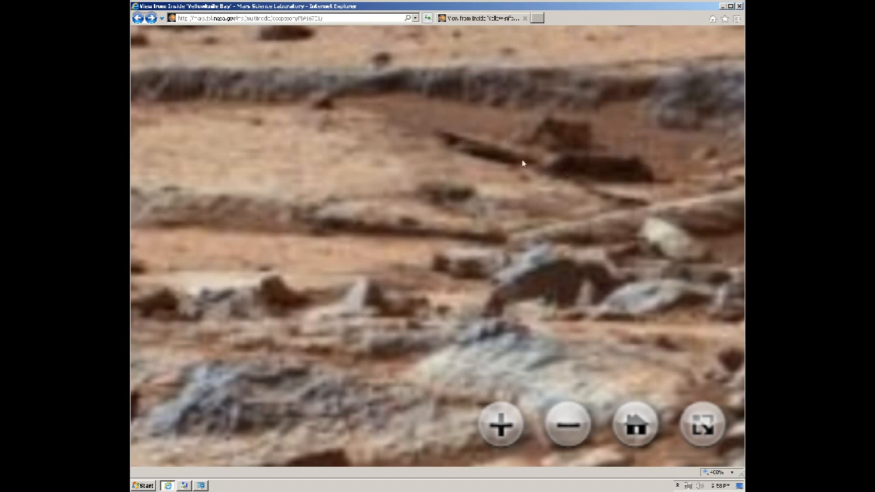
pyautogui.moveTo(622, 162)
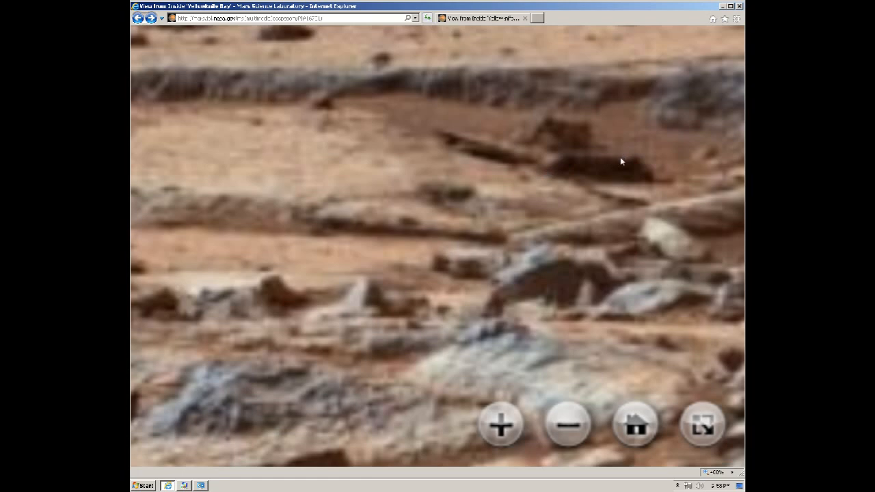
pyautogui.moveTo(532, 115)
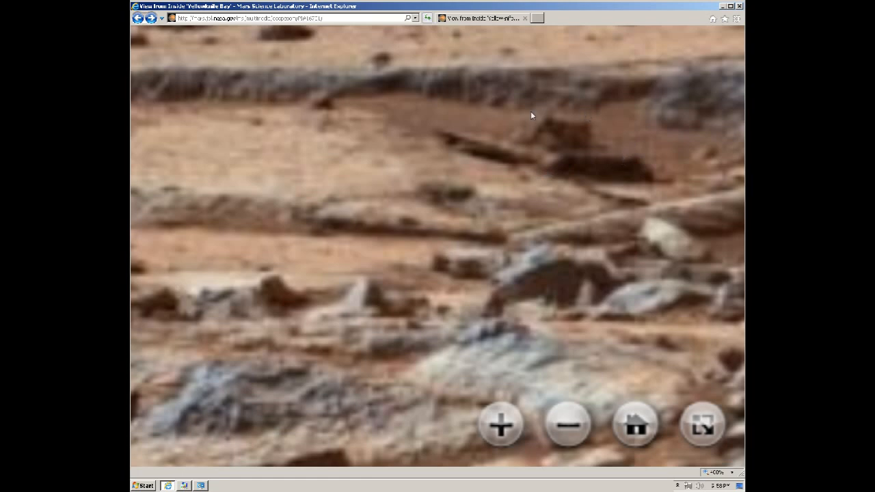
pyautogui.moveTo(517, 140)
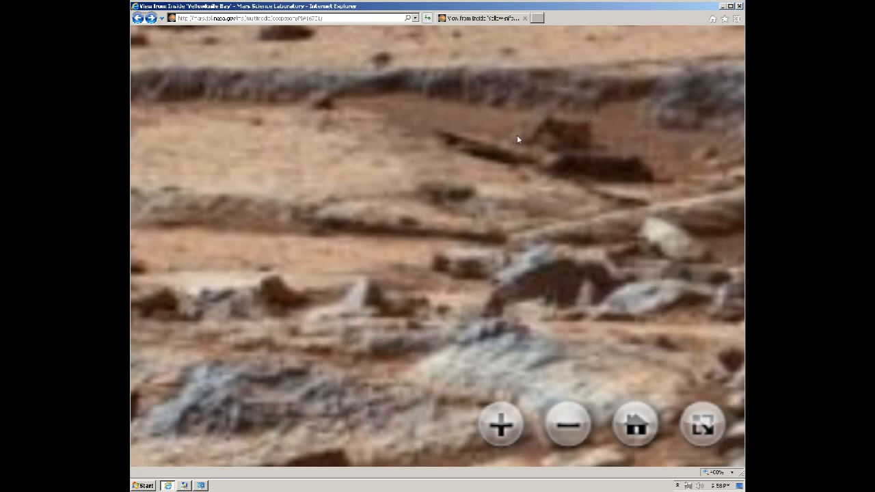
pyautogui.click(500, 424)
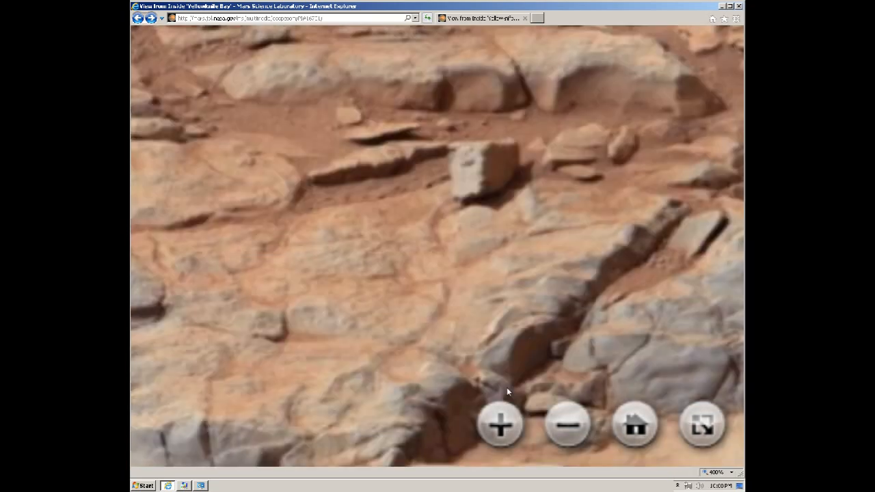
pyautogui.moveTo(497, 151)
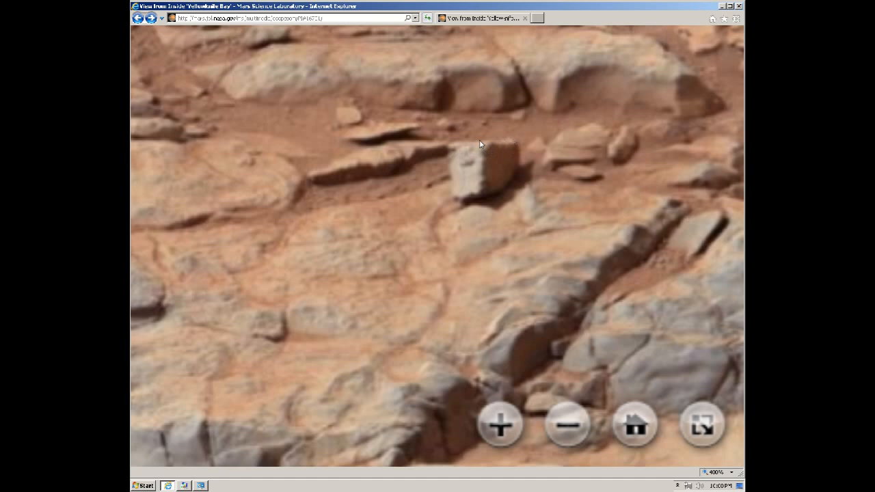
pyautogui.moveTo(462, 159)
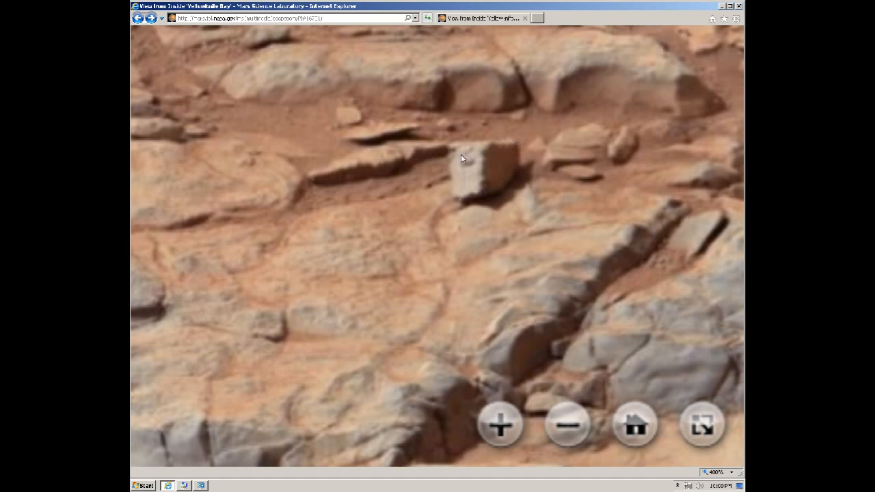
pyautogui.moveTo(473, 157)
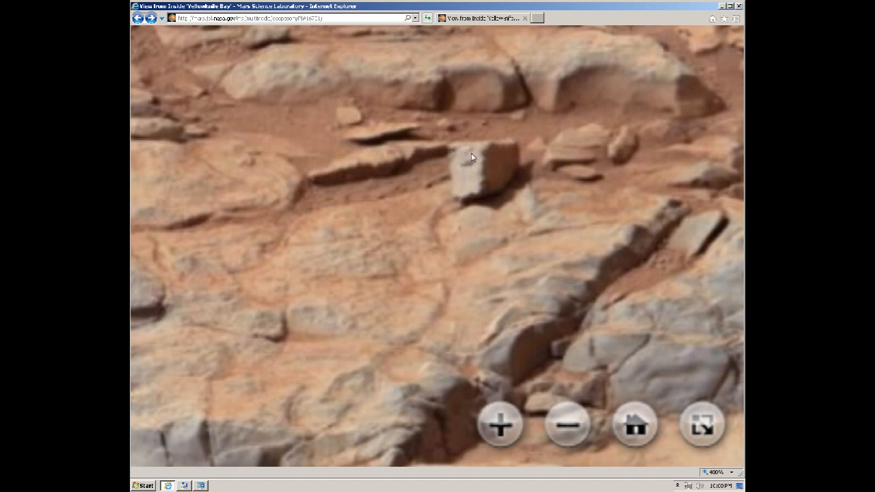
pyautogui.moveTo(489, 191)
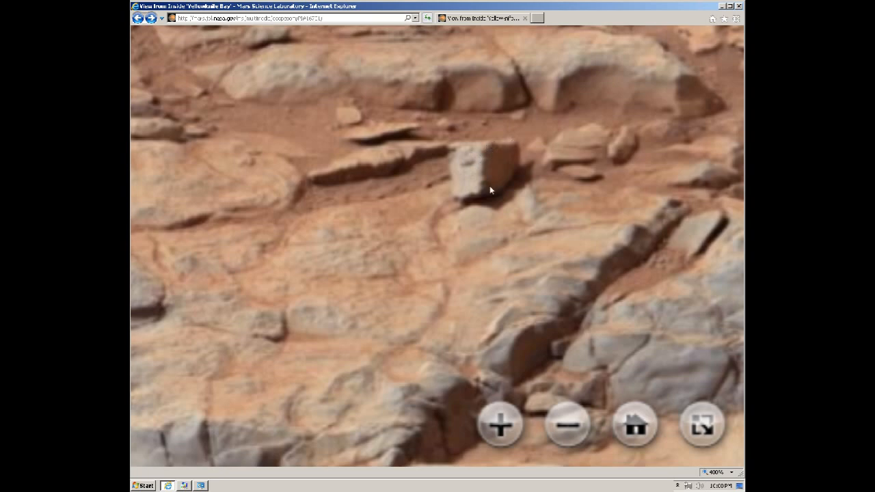
pyautogui.moveTo(454, 265)
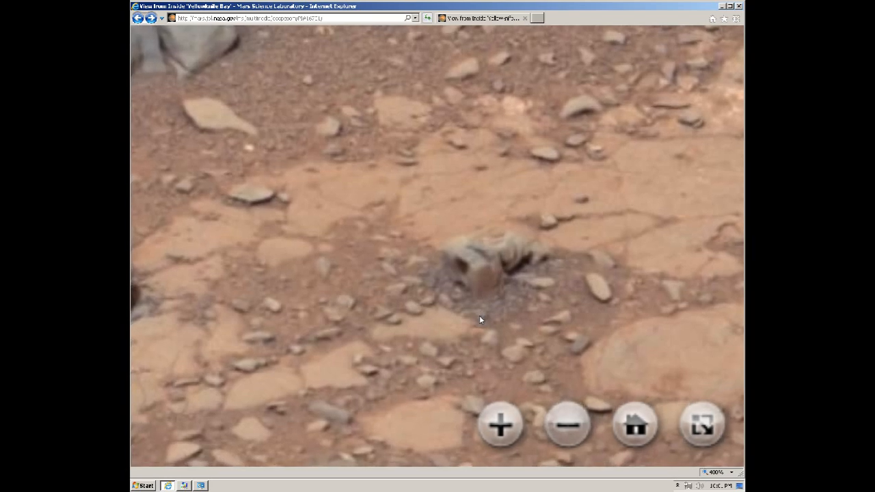
pyautogui.moveTo(469, 279)
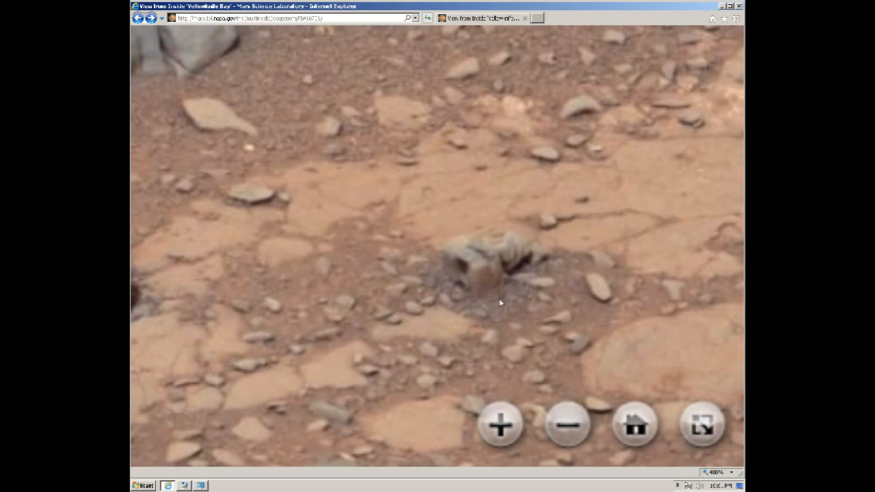
pyautogui.moveTo(481, 276)
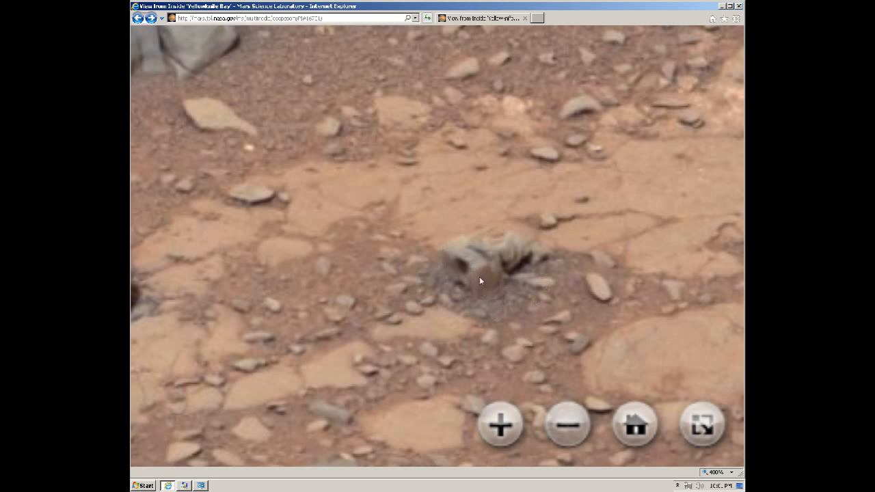
pyautogui.moveTo(444, 255)
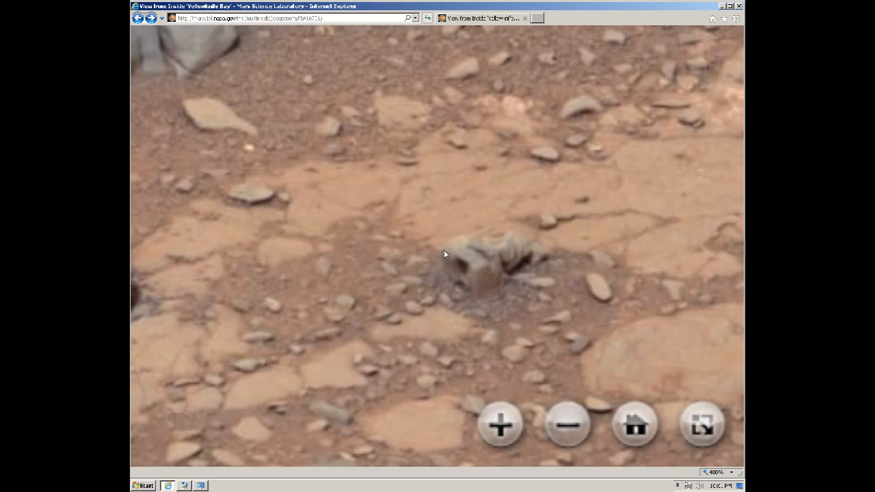
pyautogui.moveTo(479, 270)
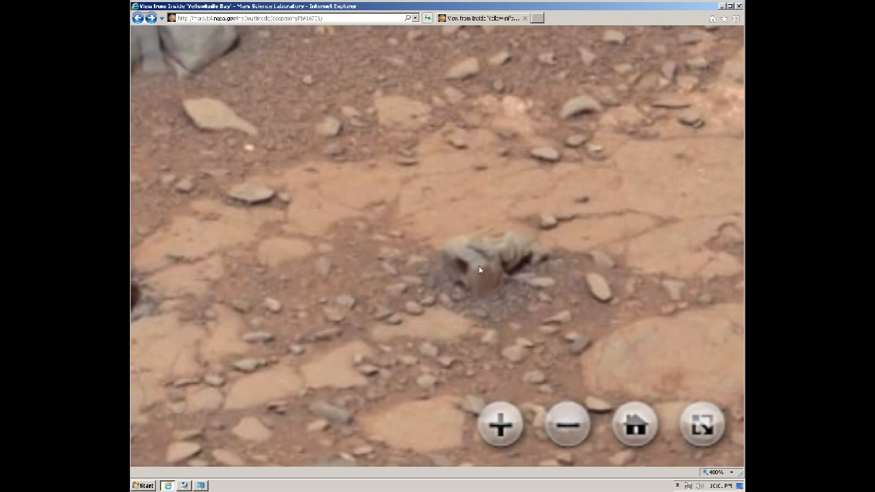
pyautogui.moveTo(482, 279)
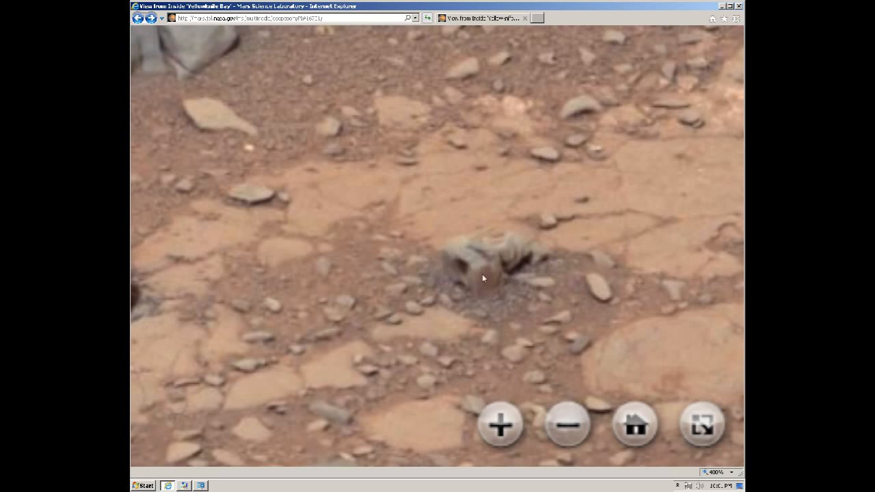
pyautogui.moveTo(478, 325)
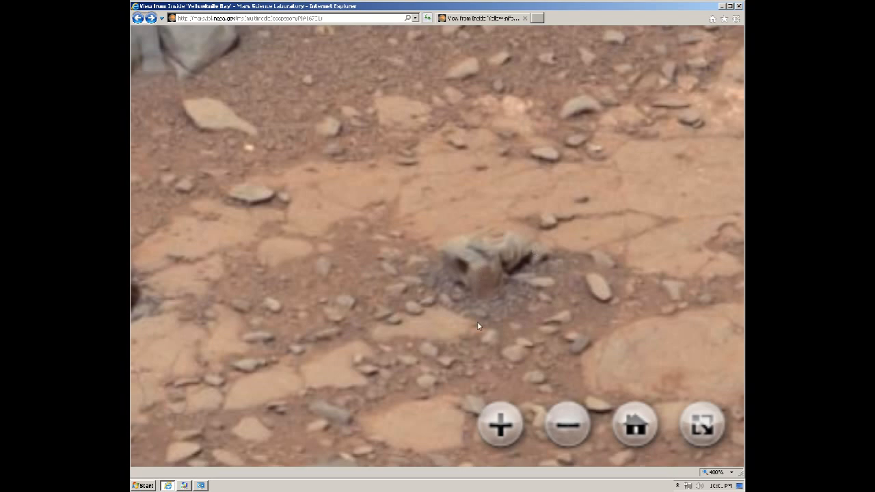
pyautogui.moveTo(471, 332)
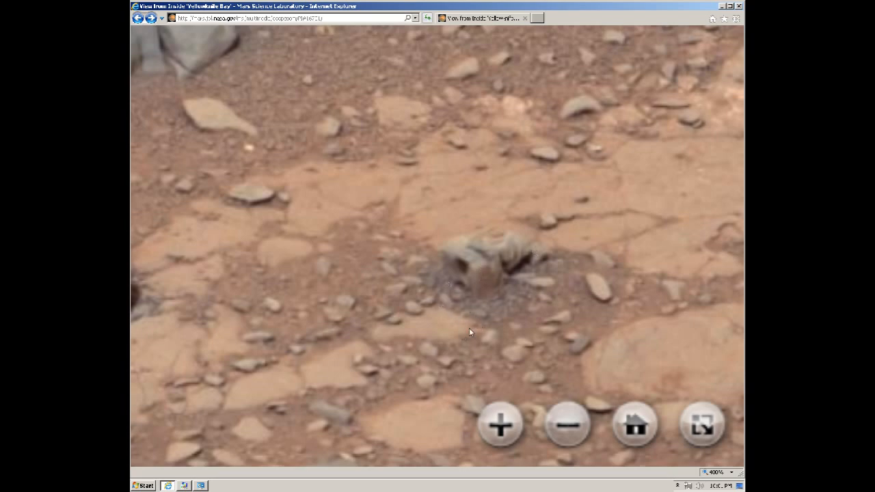
pyautogui.moveTo(439, 320)
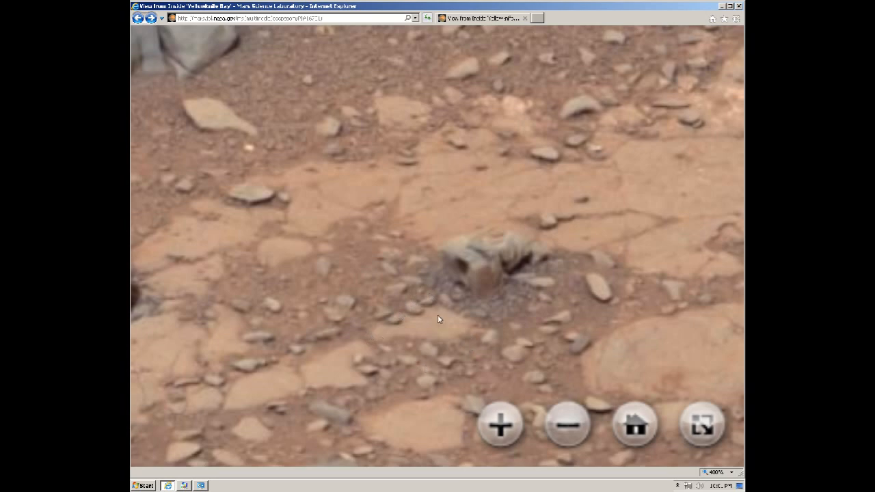
pyautogui.moveTo(501, 244)
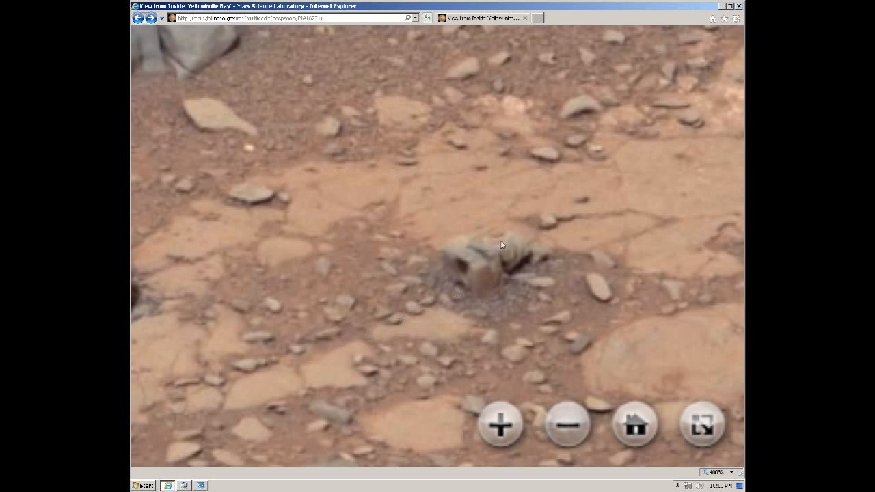
pyautogui.moveTo(486, 268)
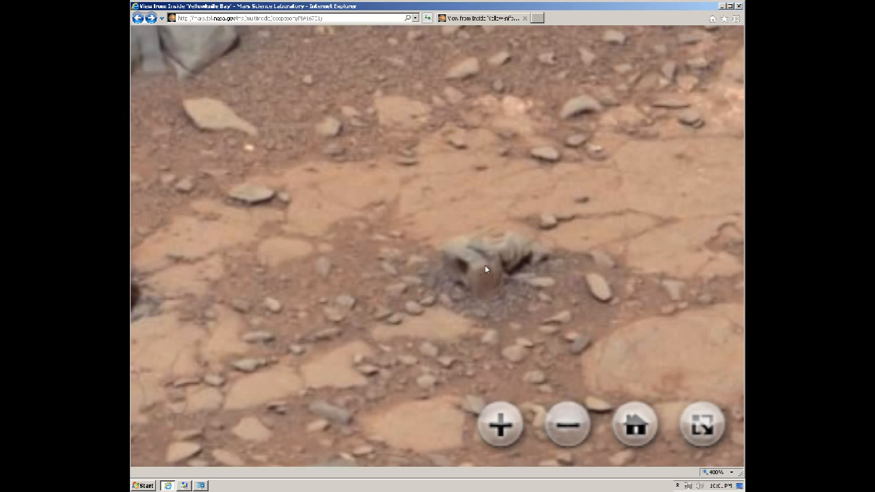
pyautogui.moveTo(454, 296)
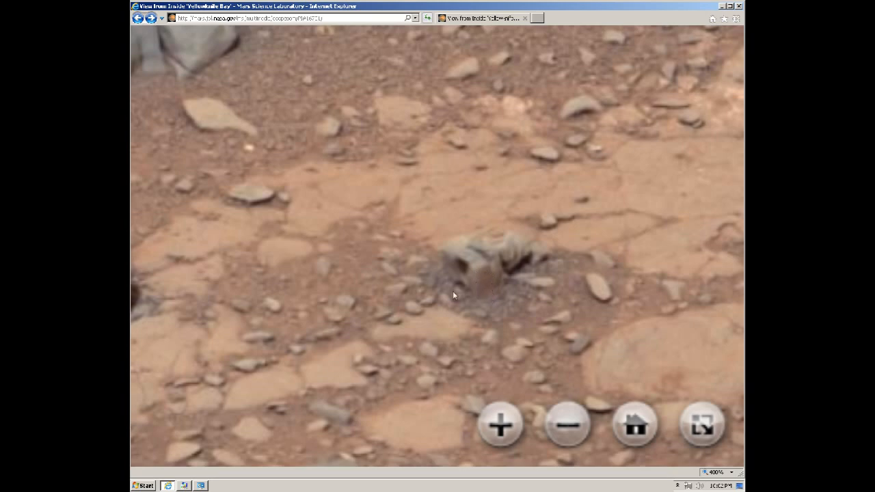
pyautogui.moveTo(461, 252)
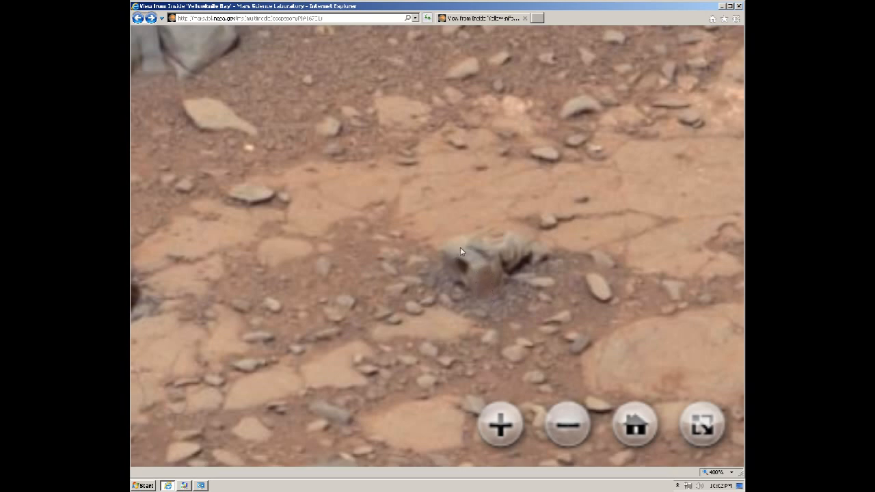
pyautogui.moveTo(508, 243)
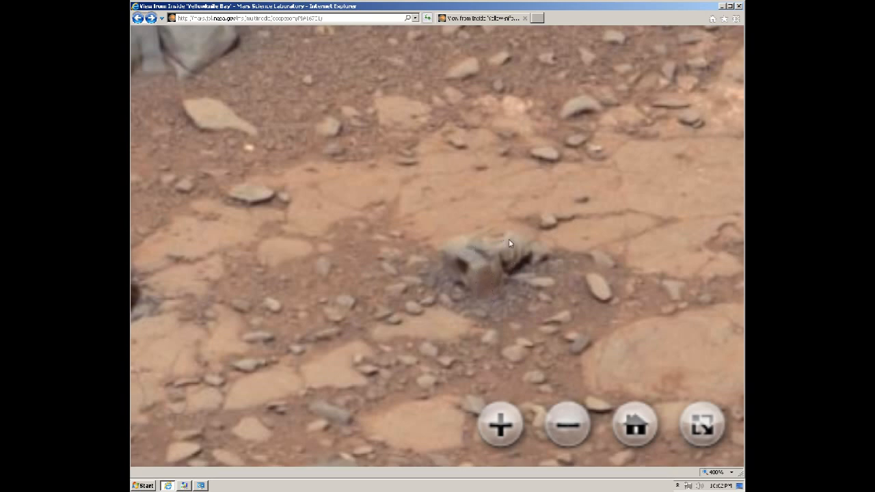
pyautogui.moveTo(532, 251)
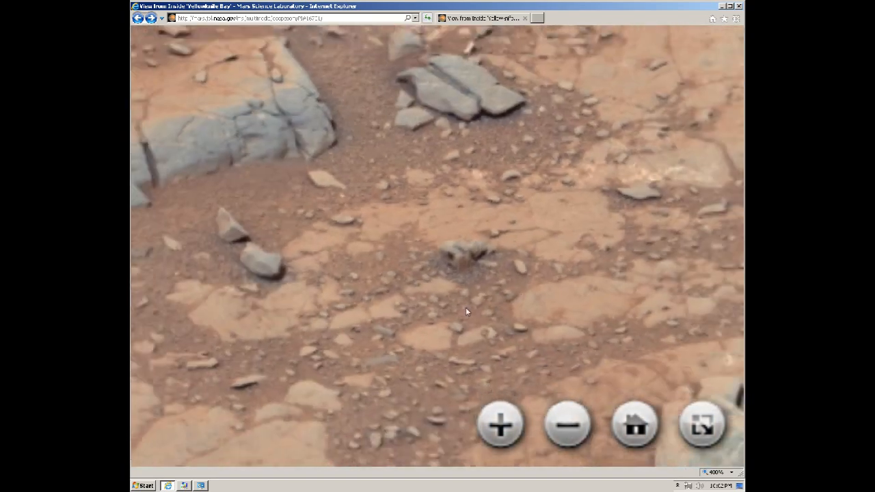
# Zoom in two levels on the statue-like rock, then pull back to the wide cracked-bedrock view.
pyautogui.click(501, 425)
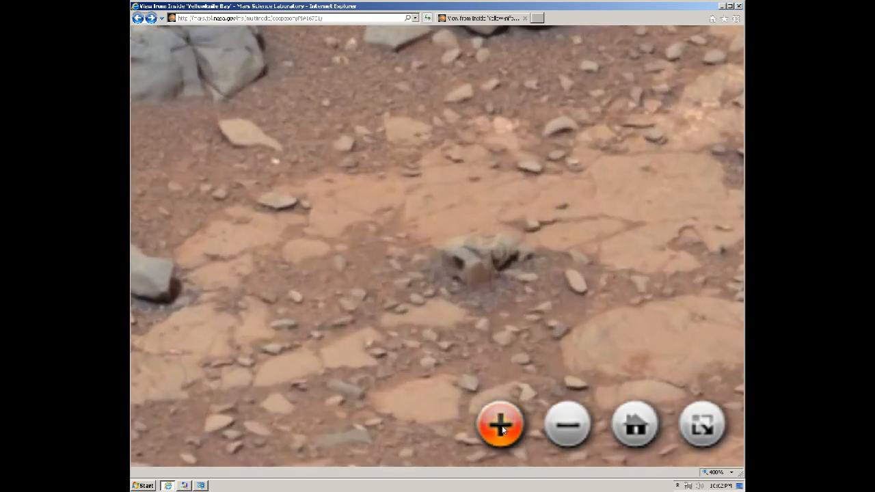
pyautogui.click(501, 424)
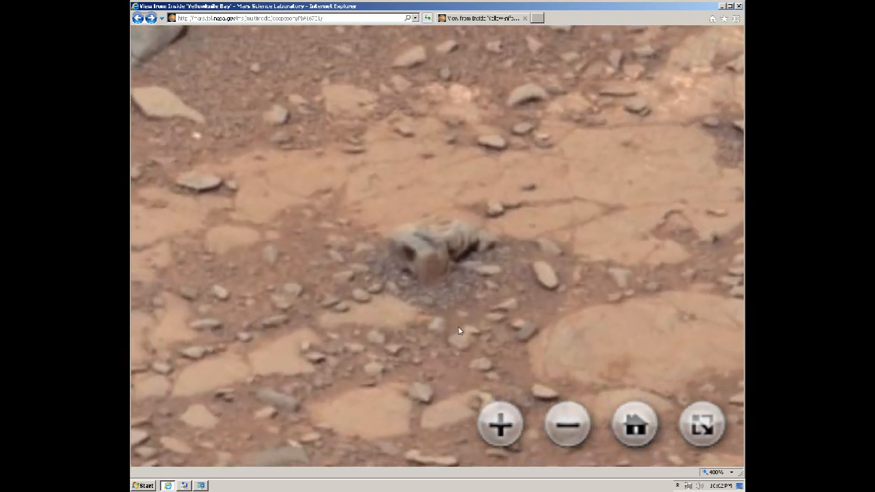
pyautogui.click(567, 425)
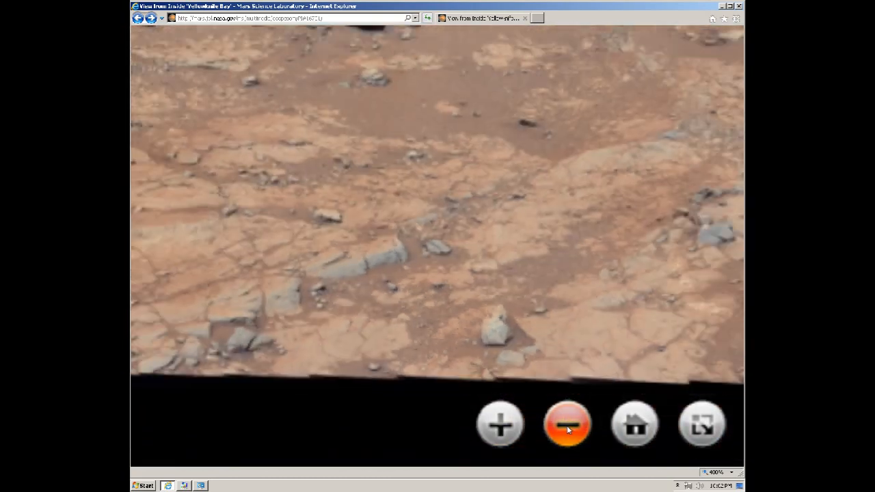
# Zoom in two levels on the flat grey rock slabs amid the cracked pale bedrock.
pyautogui.click(501, 424)
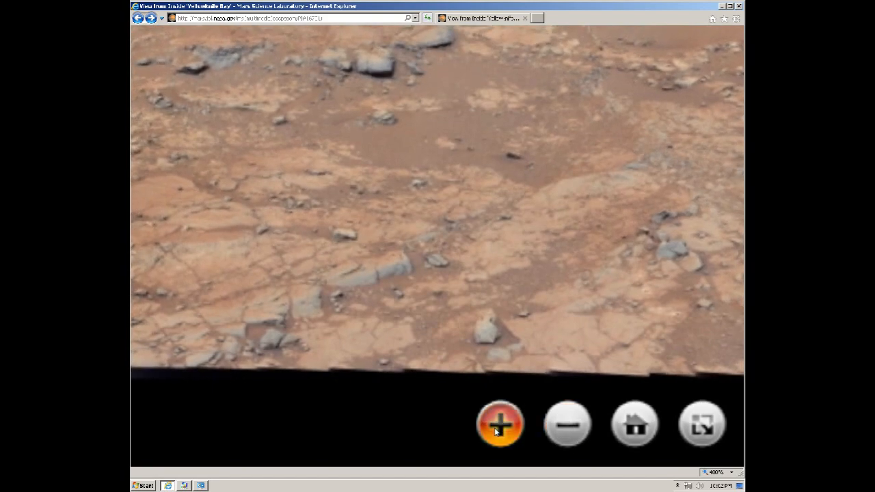
pyautogui.click(501, 424)
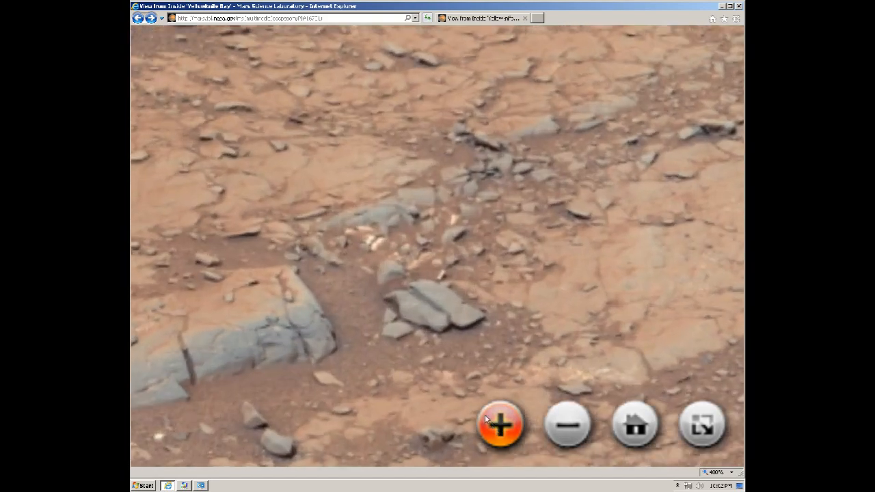